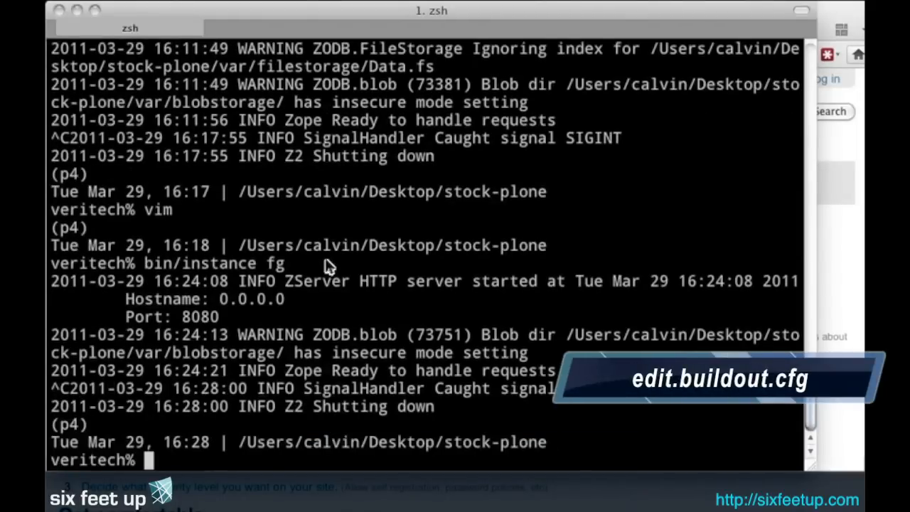
Step: Add collective.blog.star to the [instance] eggs in buildout.cfg using vim, then save
{"action": "type", "text": "vim buildout.cfg"}
{"action": "type", "text": "/eggs"}
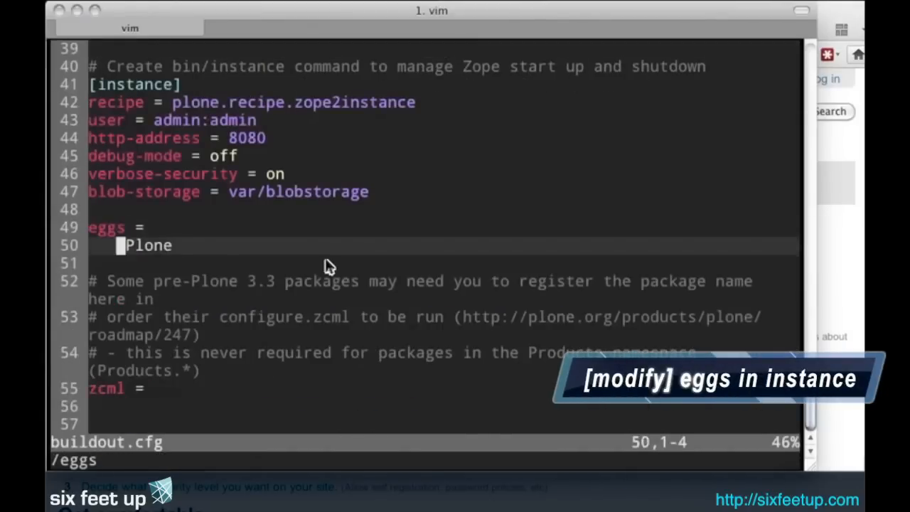
{"action": "type", "text": "collective."}
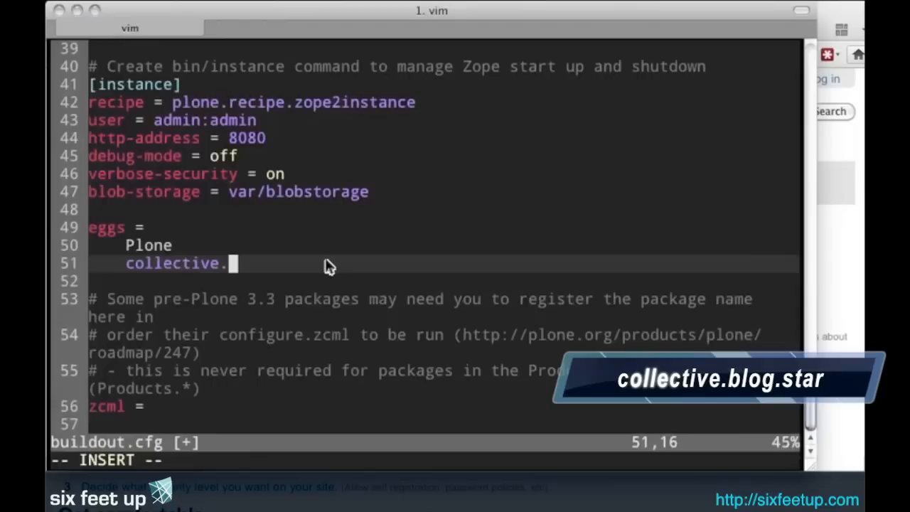
{"action": "type", "text": "blog.s"}
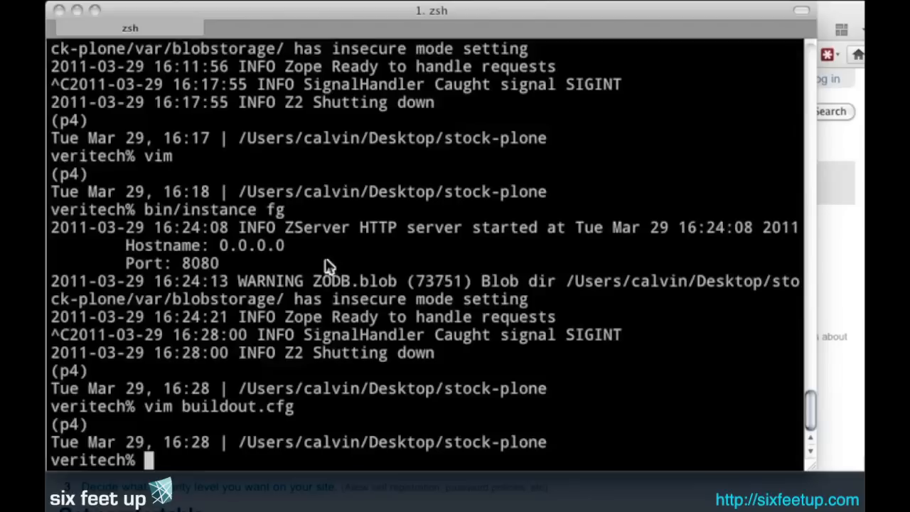
Step: Rerun bin/buildout -Nv, then start the instance with bin/instance fg
{"action": "type", "text": "bin/buildout -"}
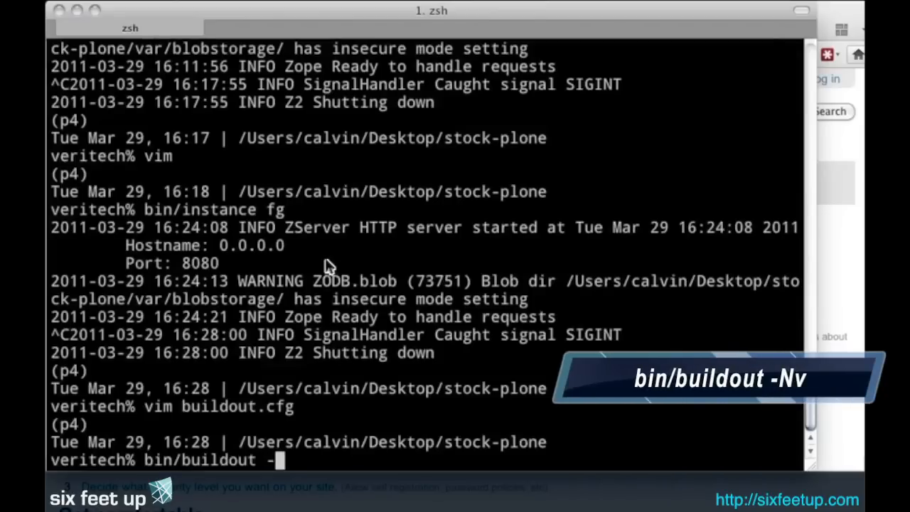
{"action": "type", "text": "Nv"}
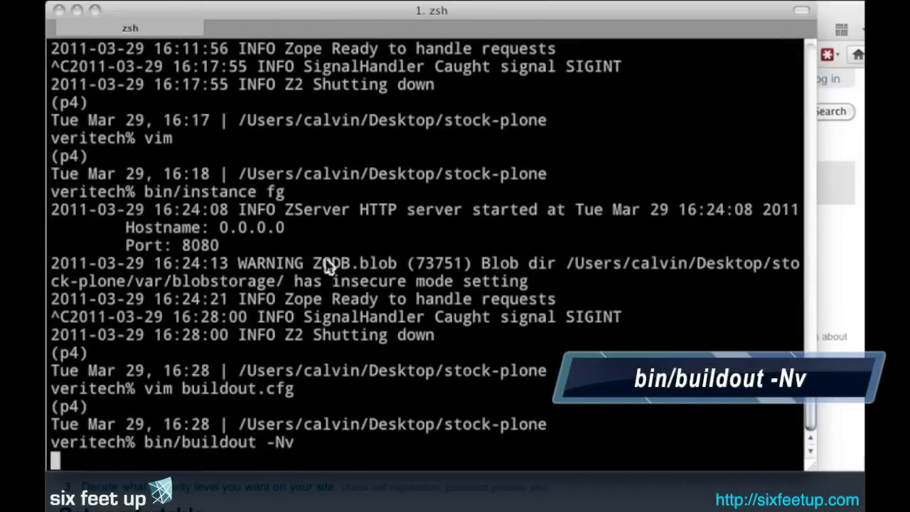
{"action": "key", "text": "Return"}
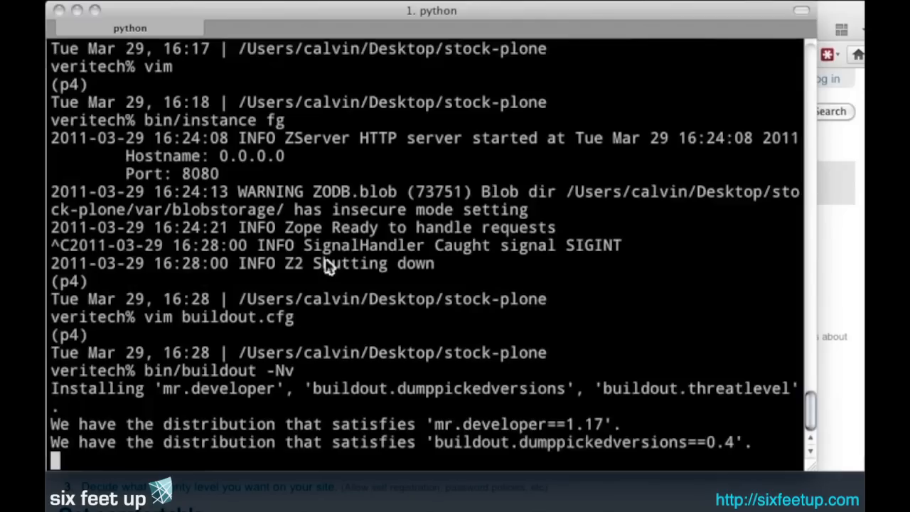
{"action": "scroll", "scroll_direction": "down", "scroll_amount": 3}
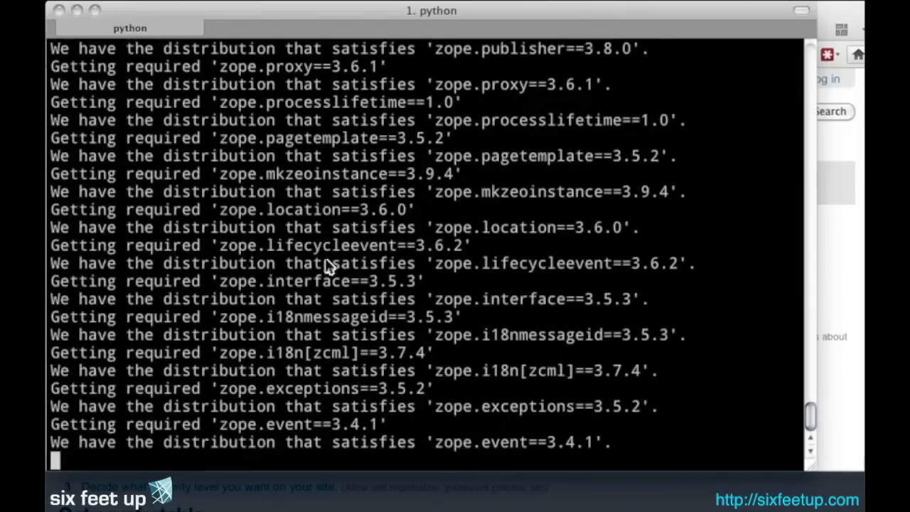
{"action": "scroll", "scroll_direction": "down", "scroll_amount": 3}
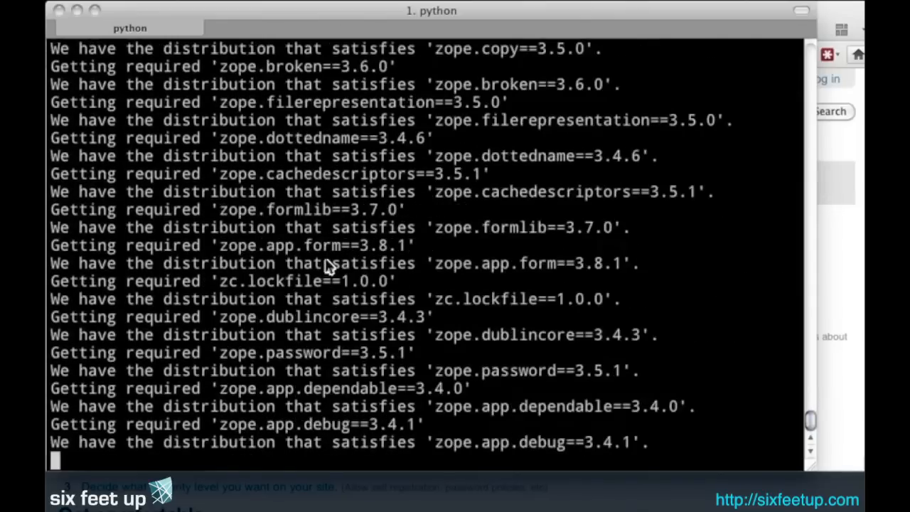
{"action": "scroll", "scroll_direction": "down", "scroll_amount": 3}
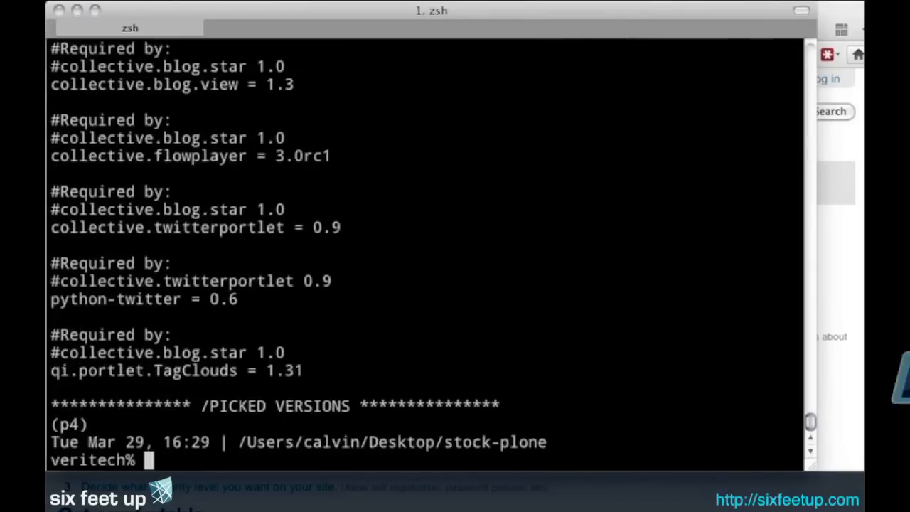
{"action": "type", "text": "bin/instance"}
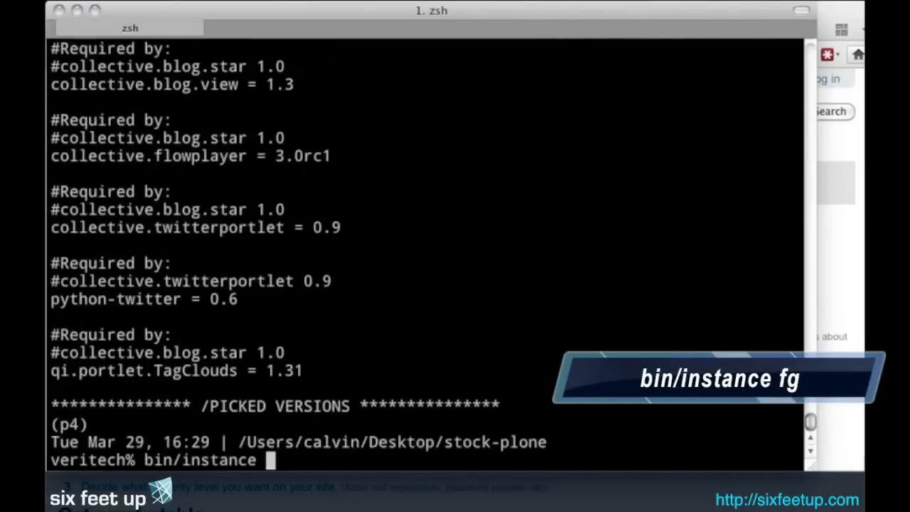
{"action": "type", "text": "fg"}
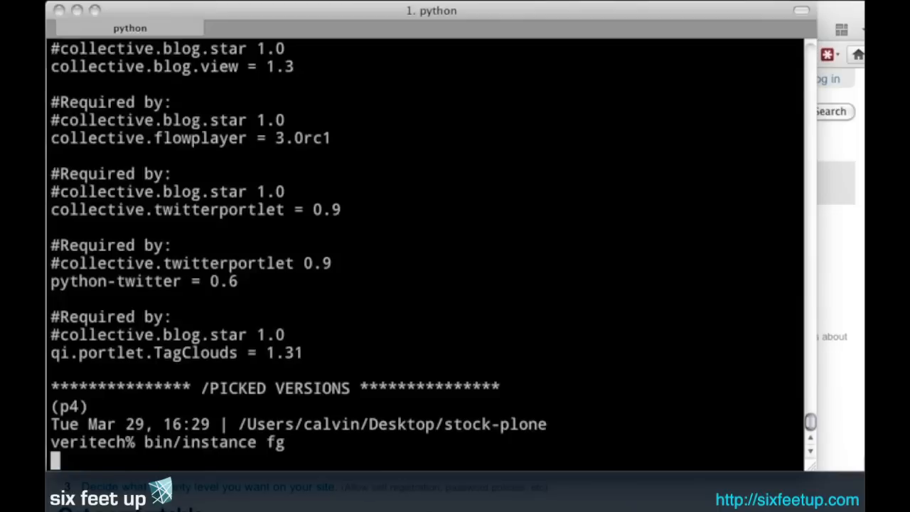
{"action": "mouse_move", "coordinate": [636, 493]}
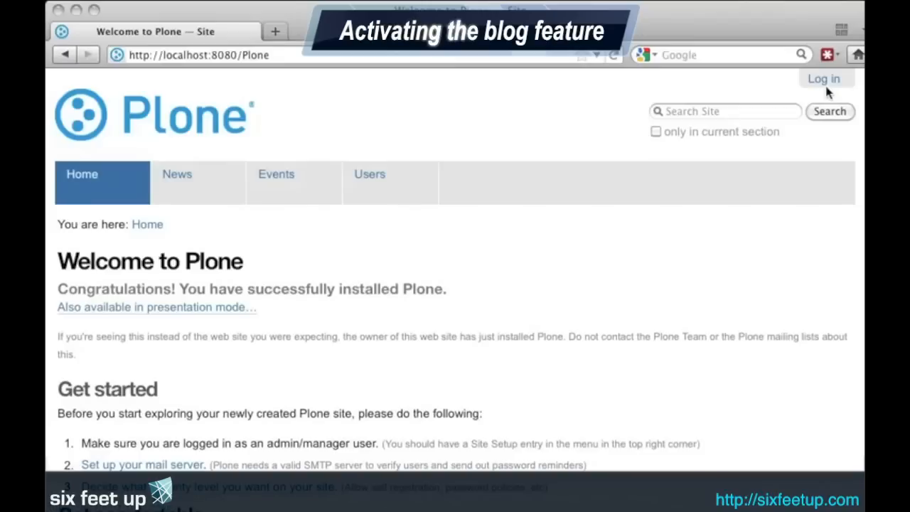
Step: Log in as admin and go to Site Setup from the user menu
{"action": "left_click", "coordinate": [823, 78]}
{"action": "type", "text": "admin"}
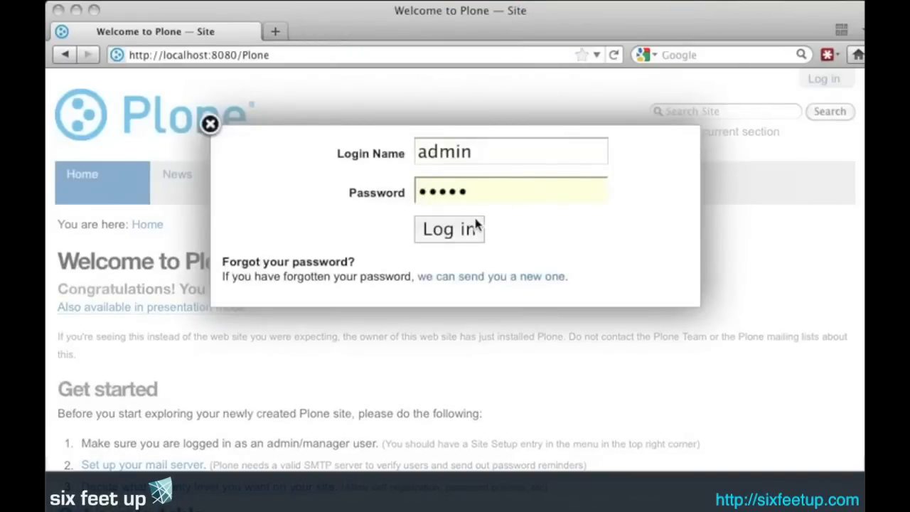
{"action": "left_click", "coordinate": [448, 229]}
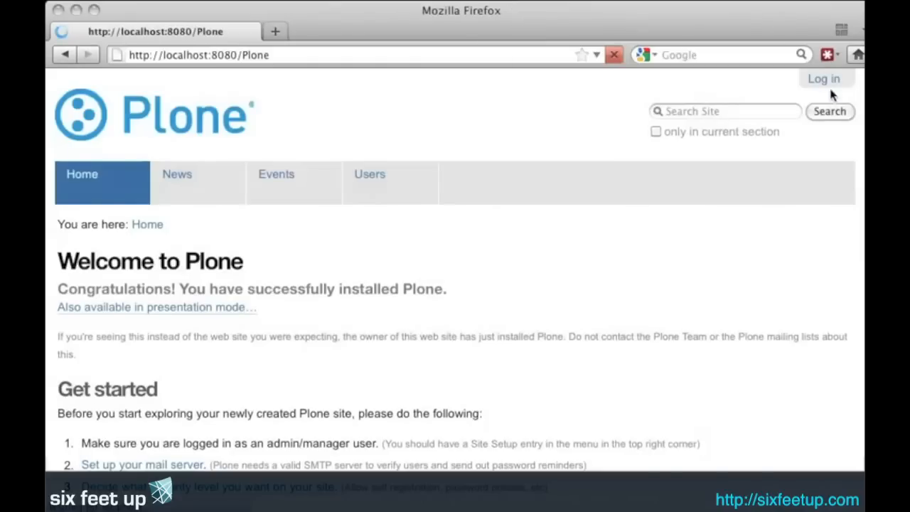
{"action": "left_click", "coordinate": [823, 78]}
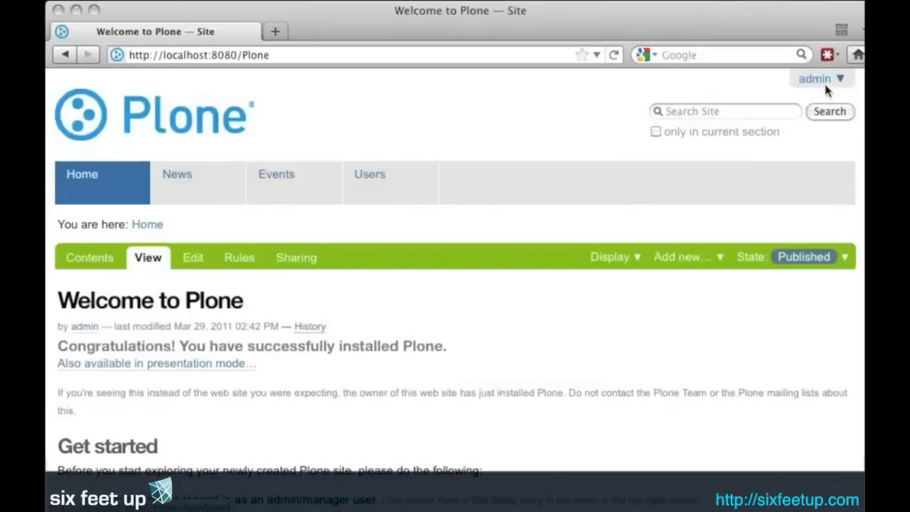
{"action": "left_click", "coordinate": [815, 78]}
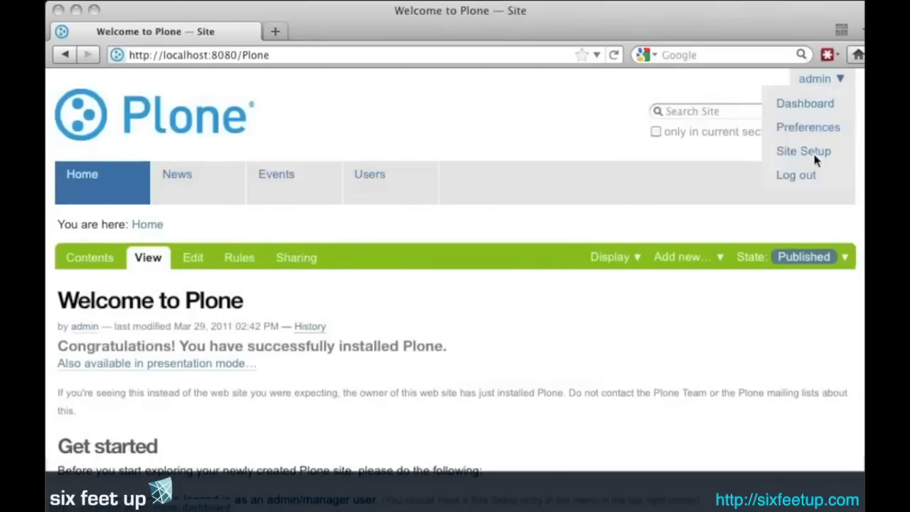
{"action": "left_click", "coordinate": [803, 151]}
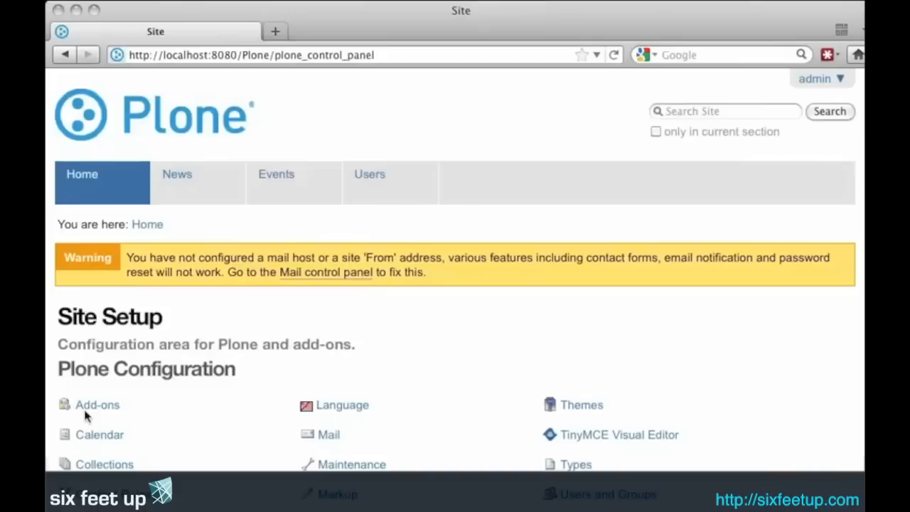
Step: On the Add-ons page, tick blog.star 1.0 and activate it
{"action": "left_click", "coordinate": [98, 405]}
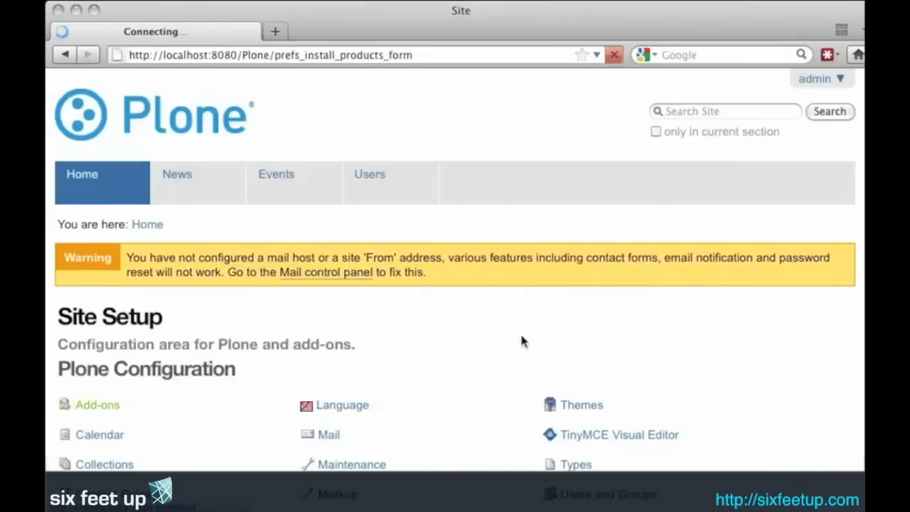
{"action": "left_click", "coordinate": [97, 405]}
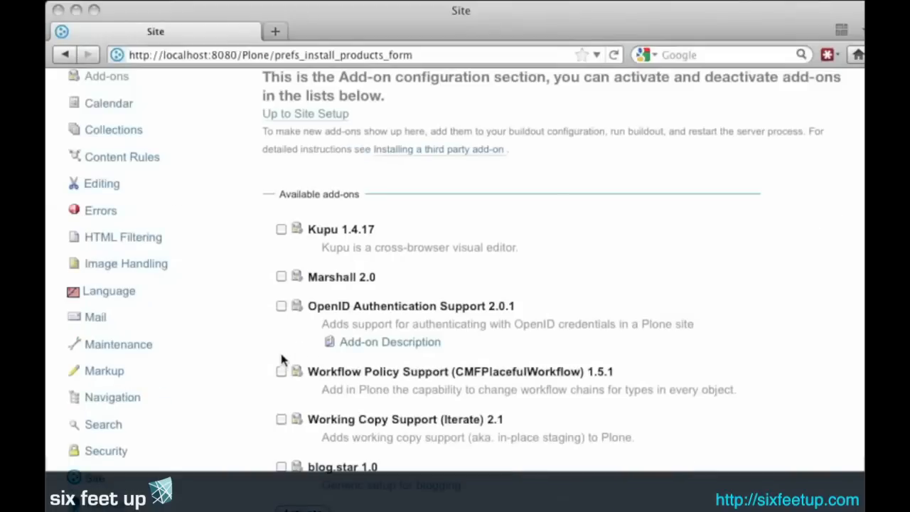
{"action": "left_click", "coordinate": [281, 353]}
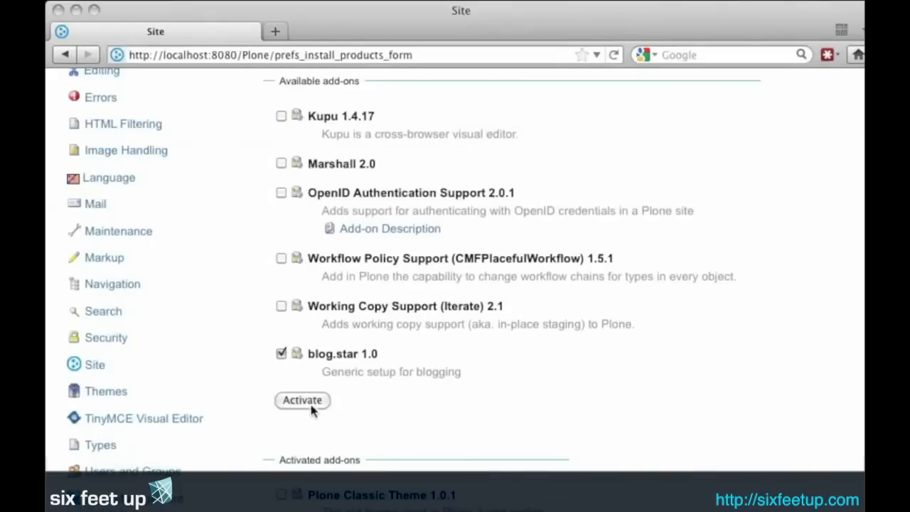
{"action": "left_click", "coordinate": [303, 400]}
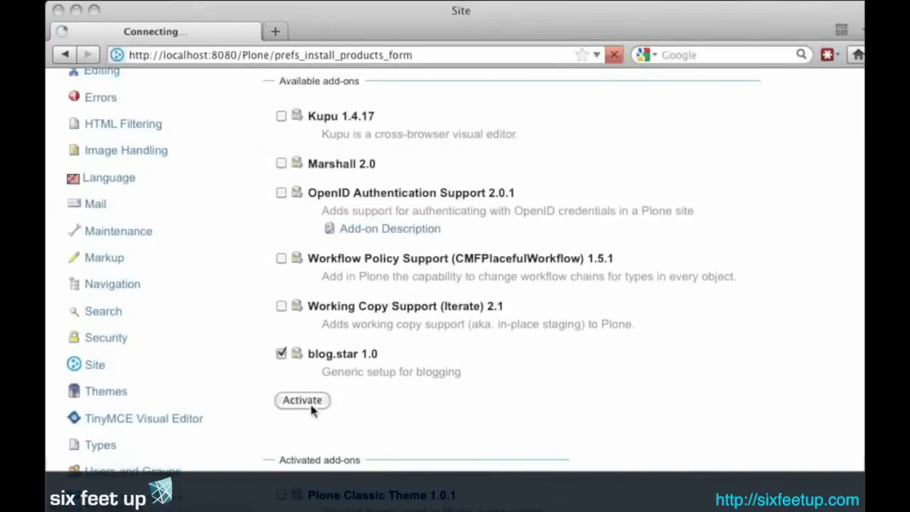
{"action": "left_click", "coordinate": [301, 400]}
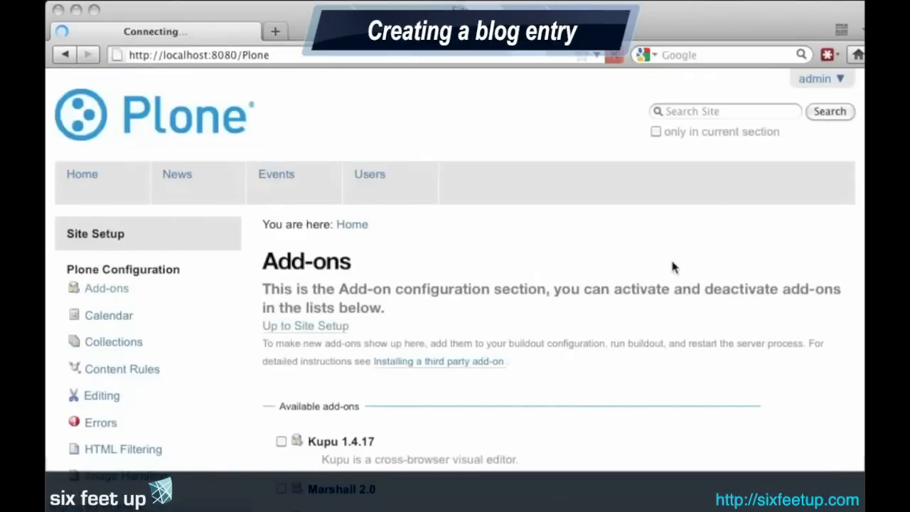
Step: From the home page, add a Folder titled 'Blog' and save it
{"action": "left_click", "coordinate": [82, 173]}
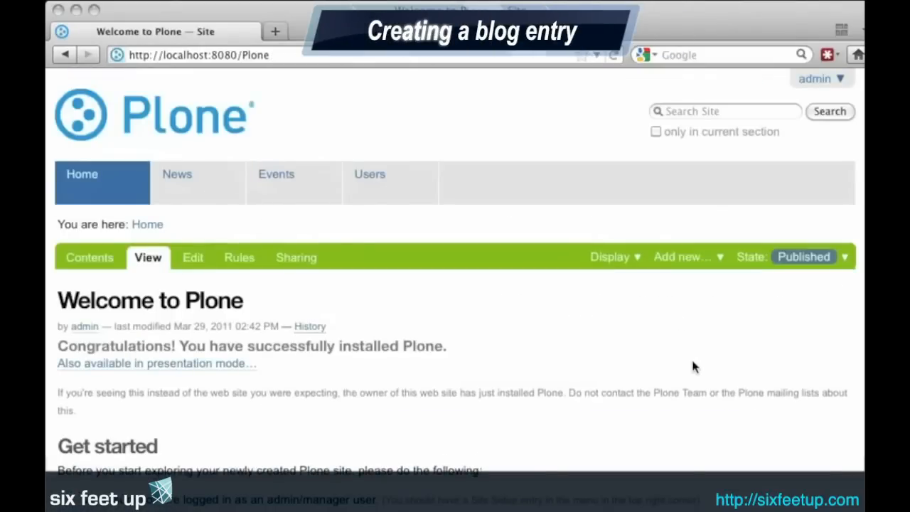
{"action": "left_click", "coordinate": [681, 257]}
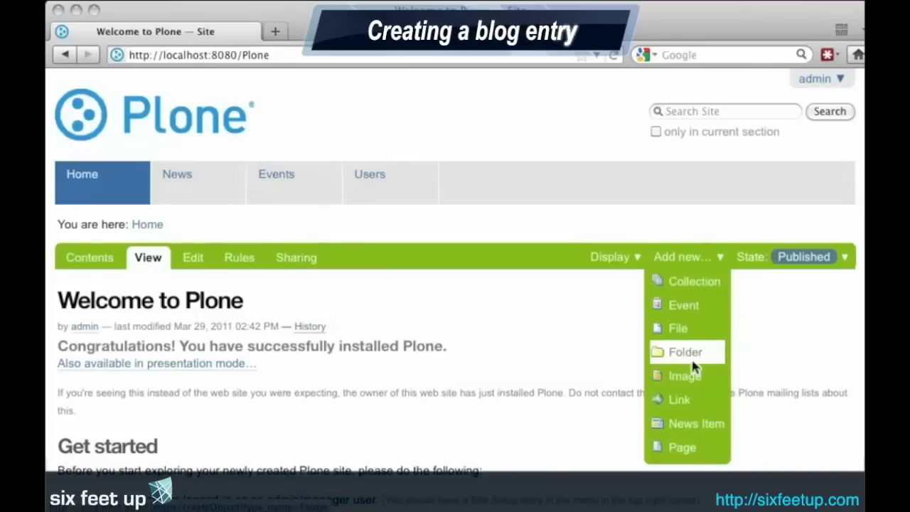
{"action": "left_click", "coordinate": [685, 352]}
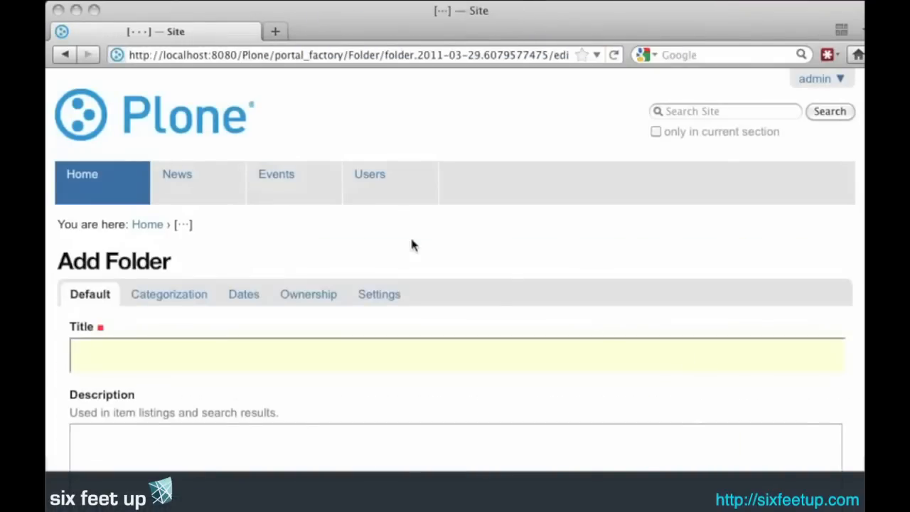
{"action": "type", "text": "Blog"}
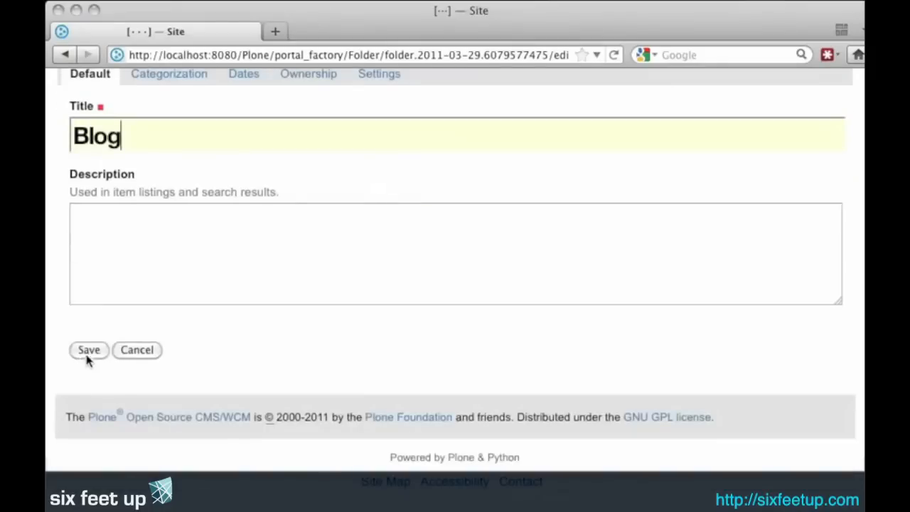
{"action": "left_click", "coordinate": [88, 350]}
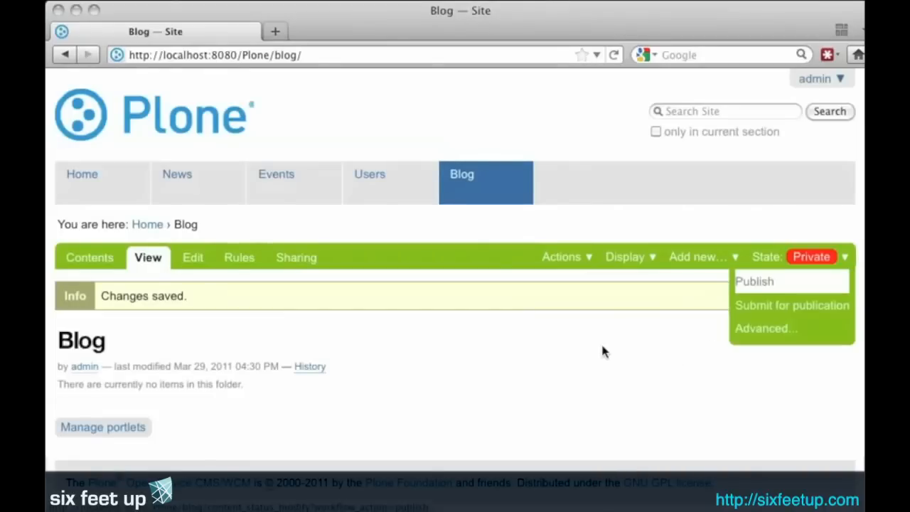
{"action": "left_click", "coordinate": [755, 281]}
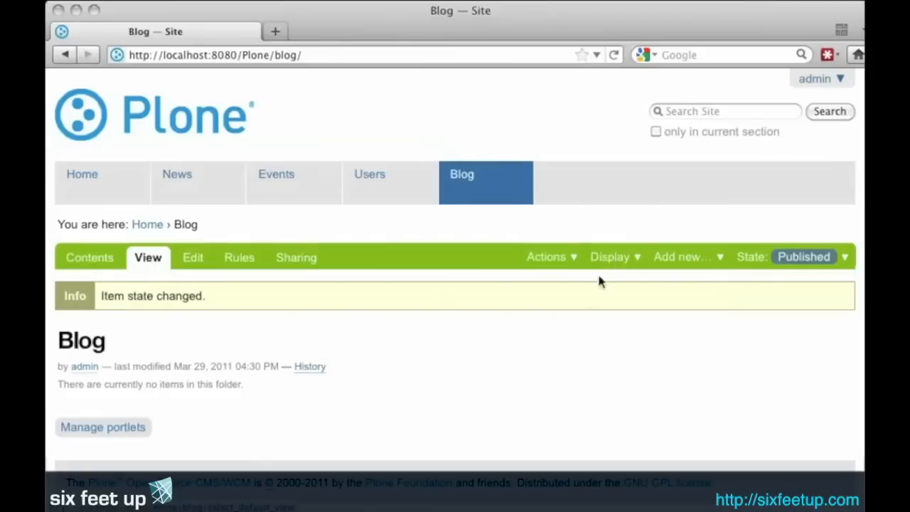
{"action": "left_click", "coordinate": [615, 257]}
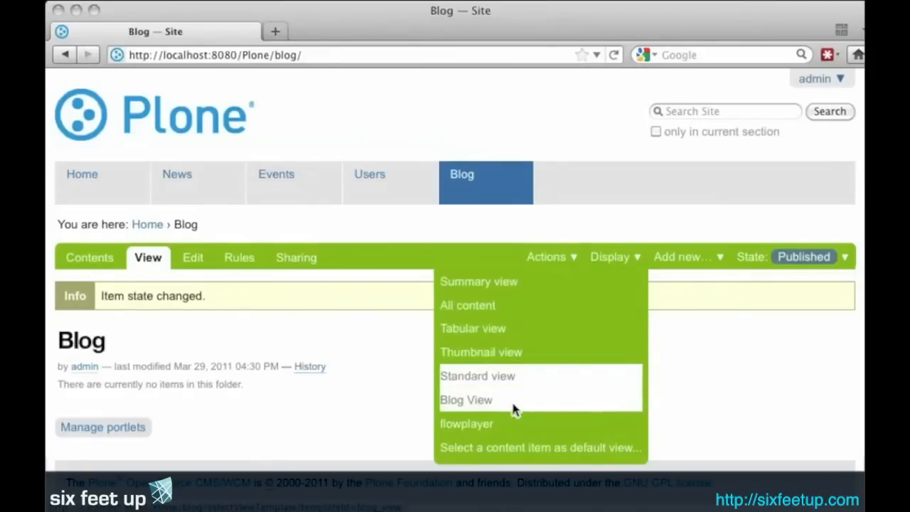
{"action": "left_click", "coordinate": [466, 399]}
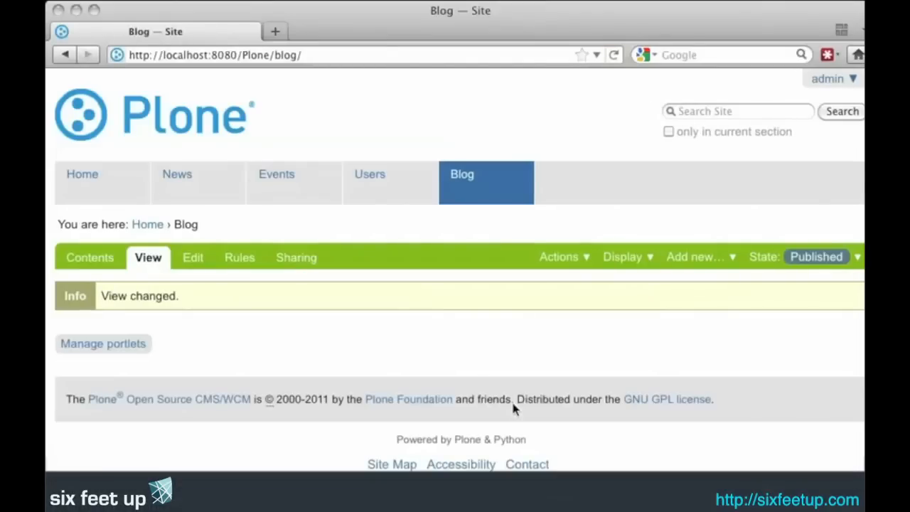
{"action": "mouse_move", "coordinate": [298, 311]}
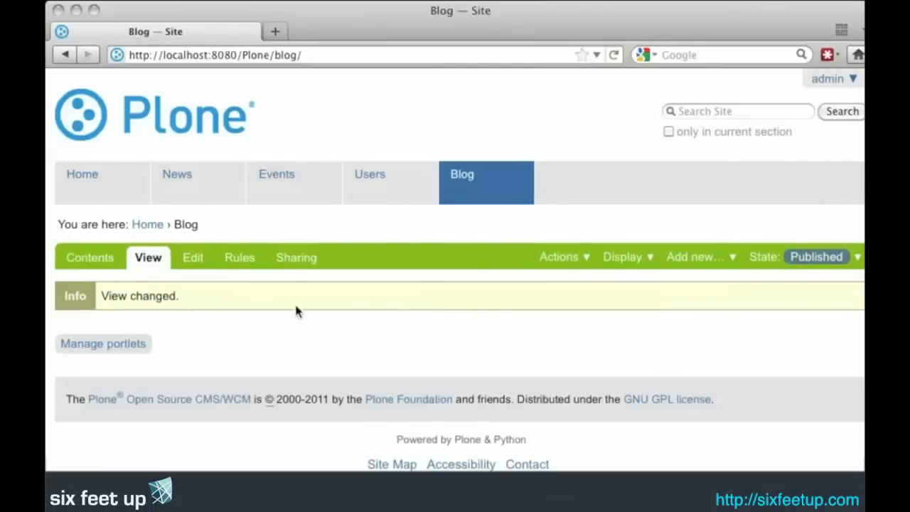
{"action": "mouse_move", "coordinate": [690, 261]}
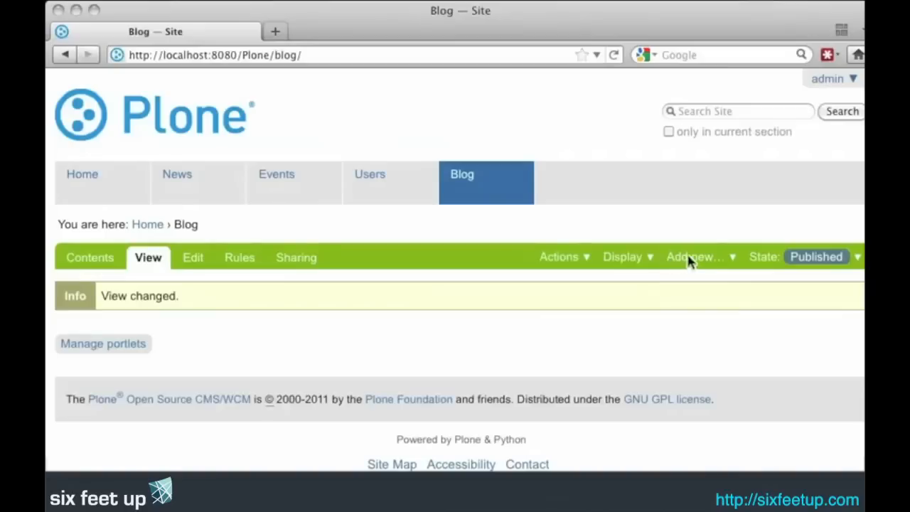
{"action": "mouse_move", "coordinate": [699, 384]}
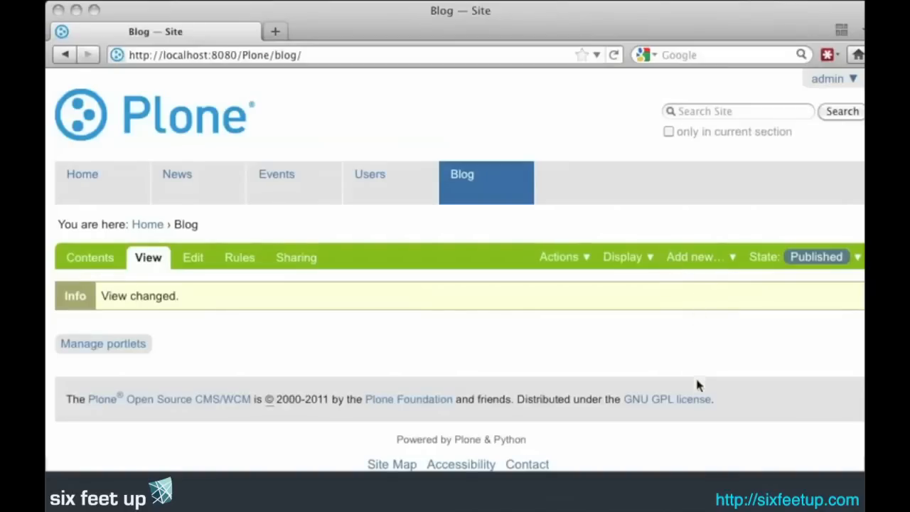
Step: Add a page titled 'Blog Post 1' with body 'I like blogging' and save it
{"action": "left_click", "coordinate": [695, 256]}
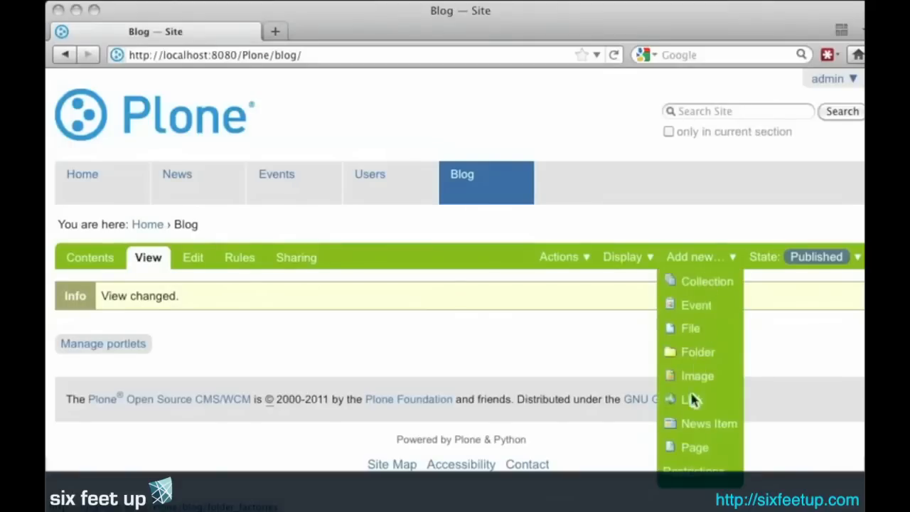
{"action": "mouse_move", "coordinate": [695, 447]}
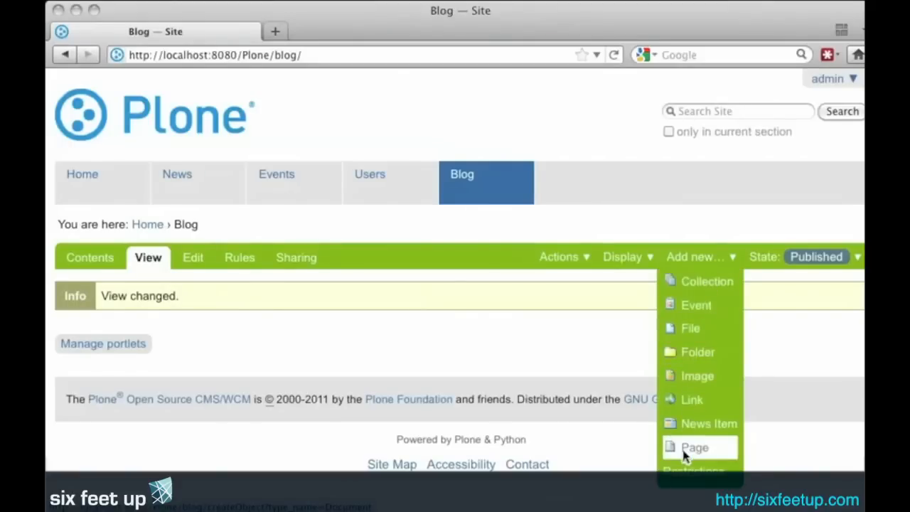
{"action": "mouse_move", "coordinate": [316, 344]}
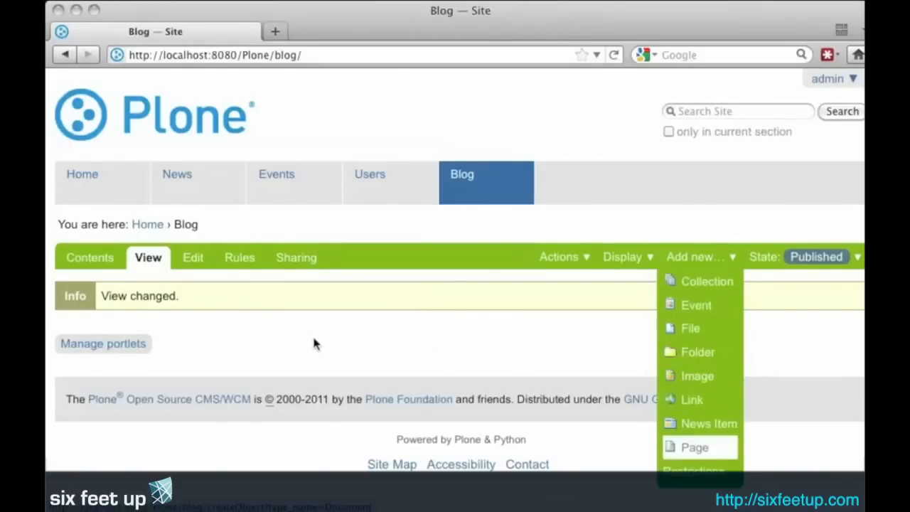
{"action": "left_click", "coordinate": [694, 448]}
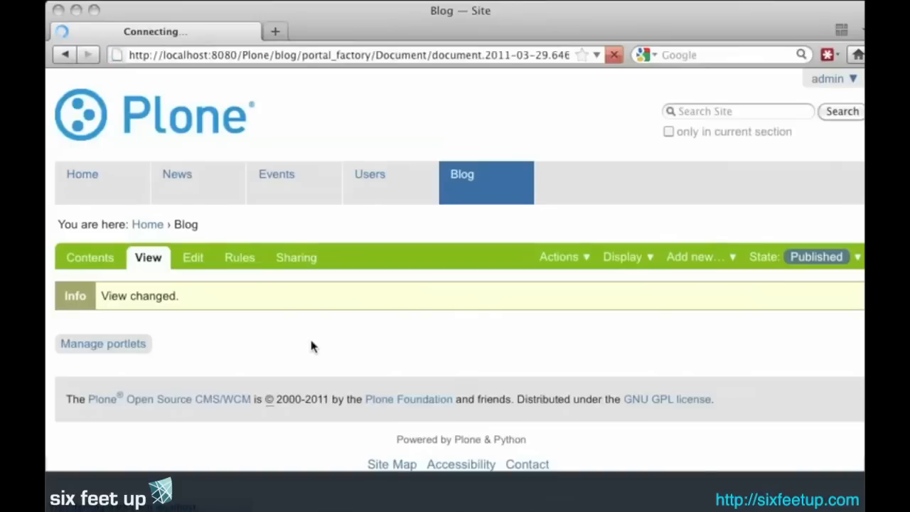
{"action": "type", "text": "Blo"}
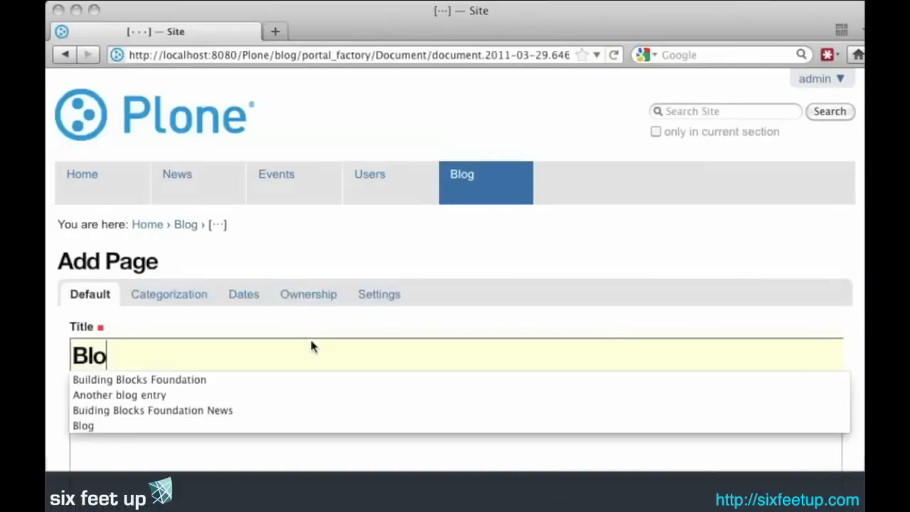
{"action": "type", "text": "Blog Post"}
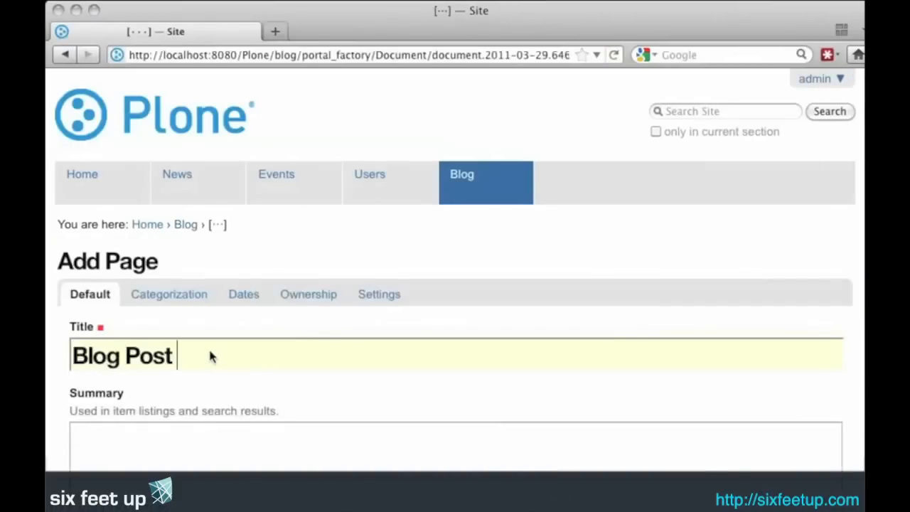
{"action": "scroll", "scroll_direction": "down", "scroll_amount": 3}
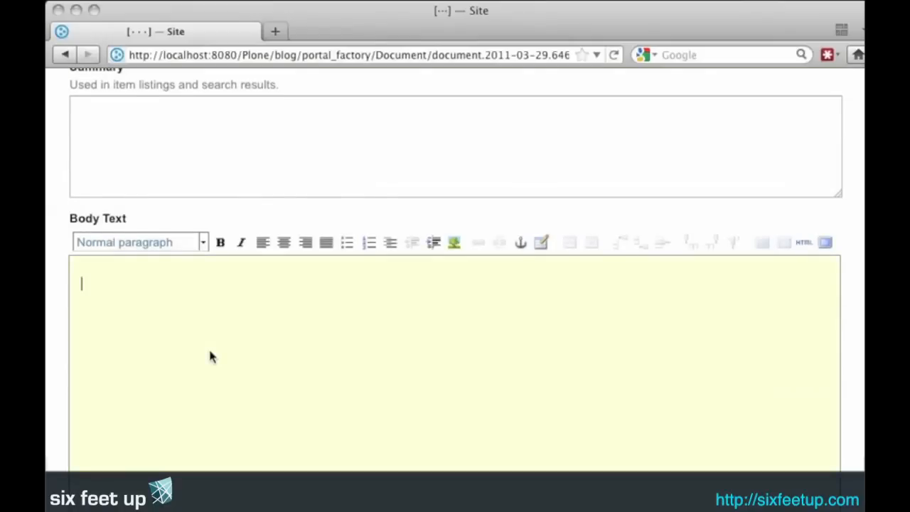
{"action": "type", "text": "I like b"}
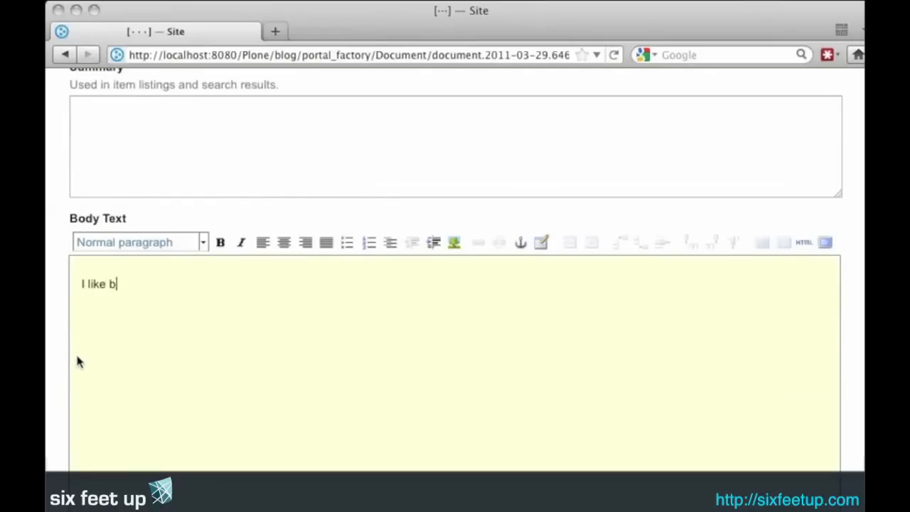
{"action": "scroll", "scroll_direction": "down", "scroll_amount": 3}
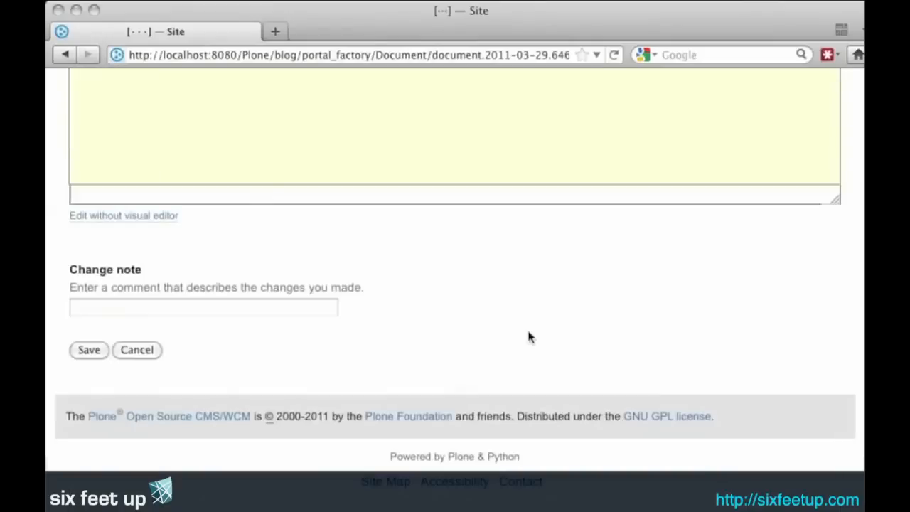
{"action": "left_click", "coordinate": [88, 349]}
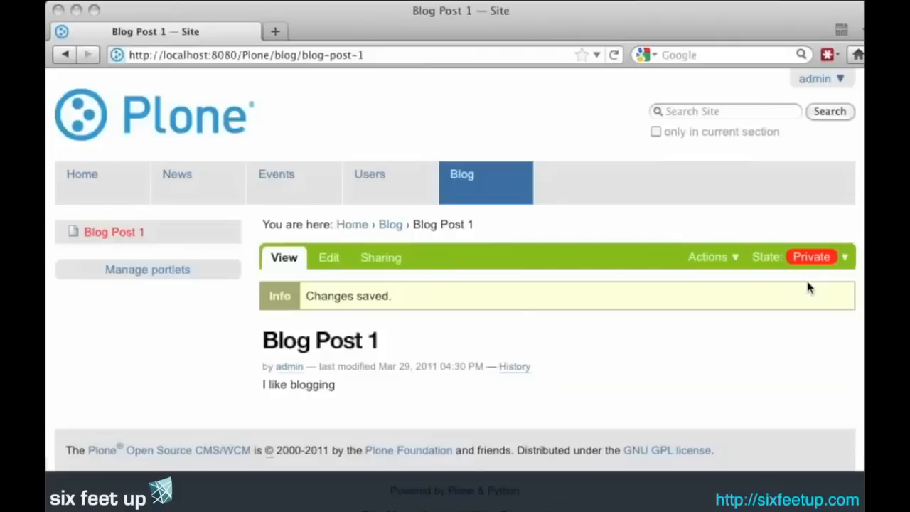
Step: Publish Blog Post 1 and return to the Blog folder
{"action": "left_click", "coordinate": [818, 257]}
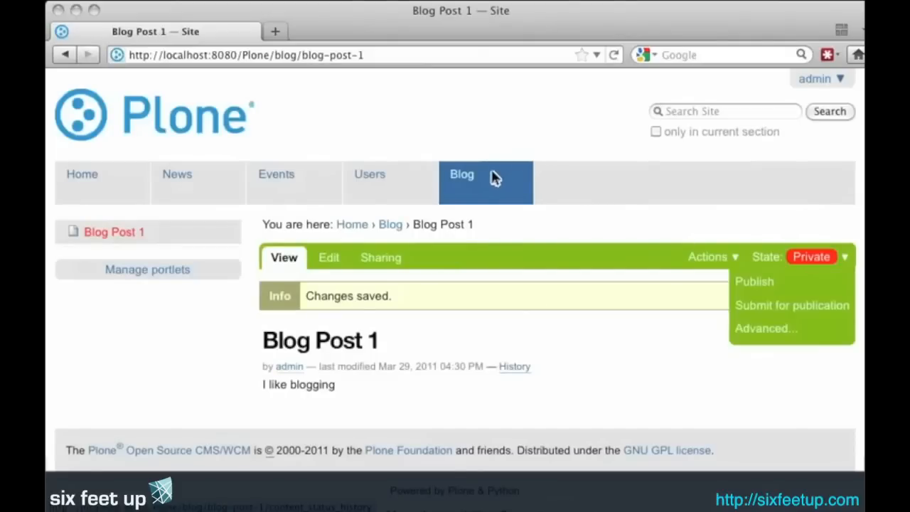
{"action": "left_click", "coordinate": [754, 282]}
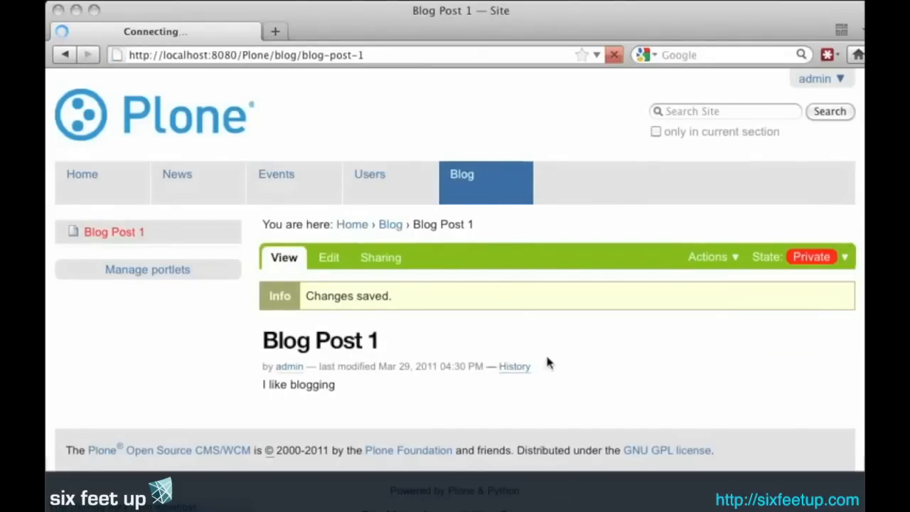
{"action": "left_click", "coordinate": [844, 257]}
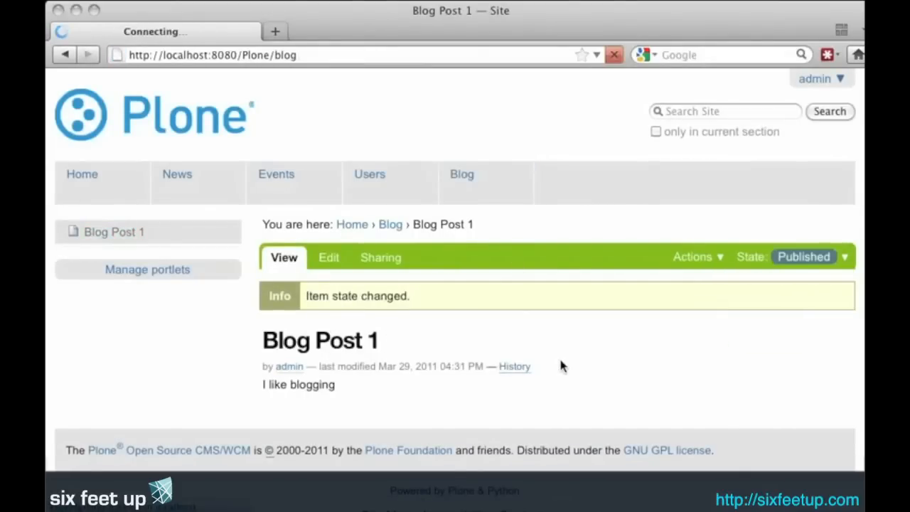
{"action": "left_click", "coordinate": [462, 182]}
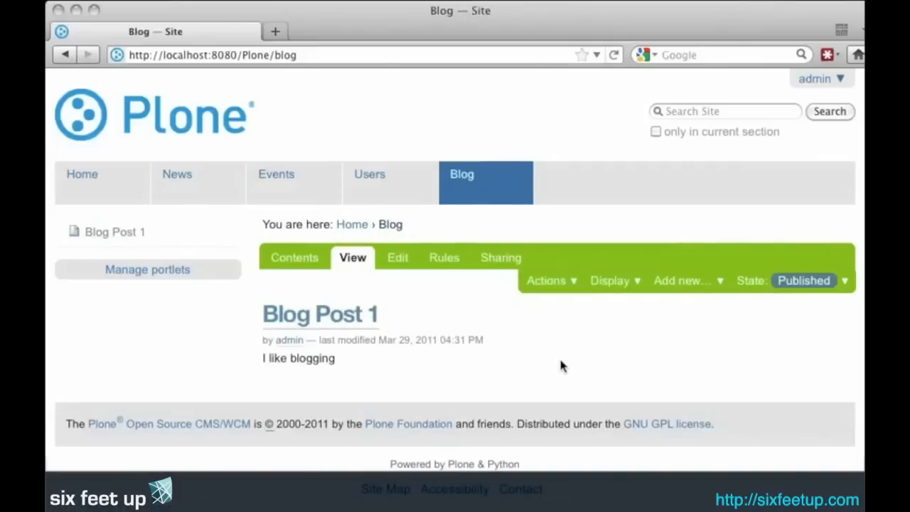
{"action": "mouse_move", "coordinate": [138, 281]}
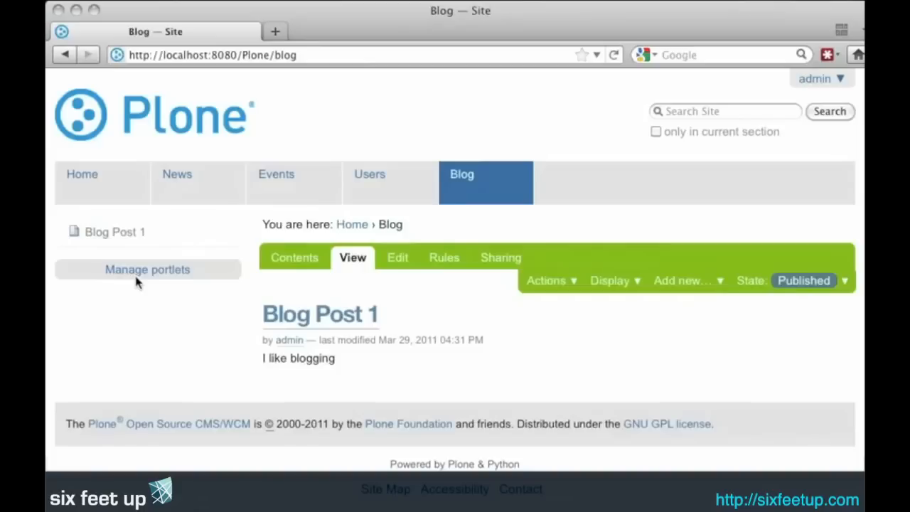
{"action": "mouse_move", "coordinate": [147, 270]}
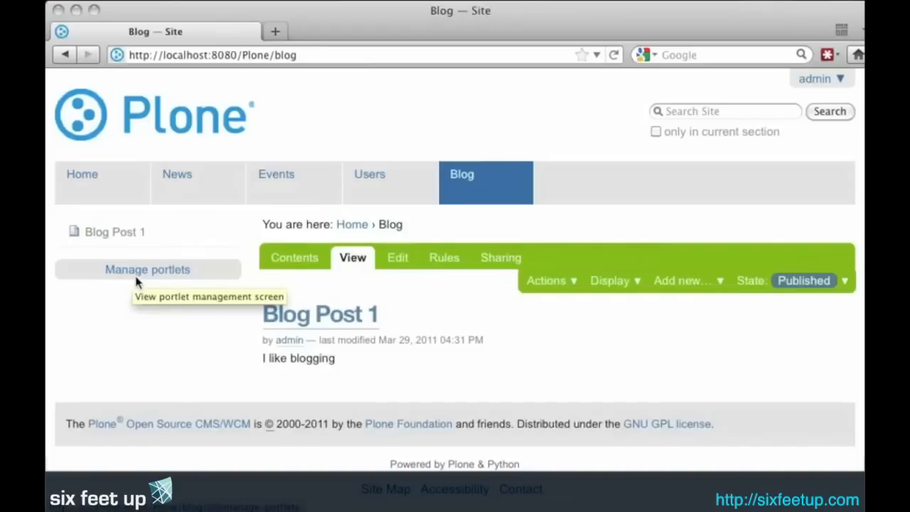
{"action": "mouse_move", "coordinate": [649, 362]}
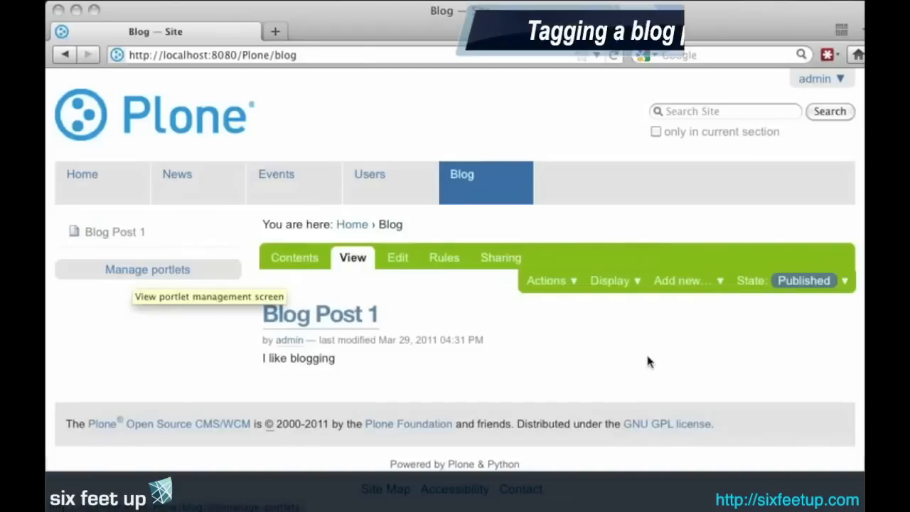
{"action": "left_click", "coordinate": [147, 270]}
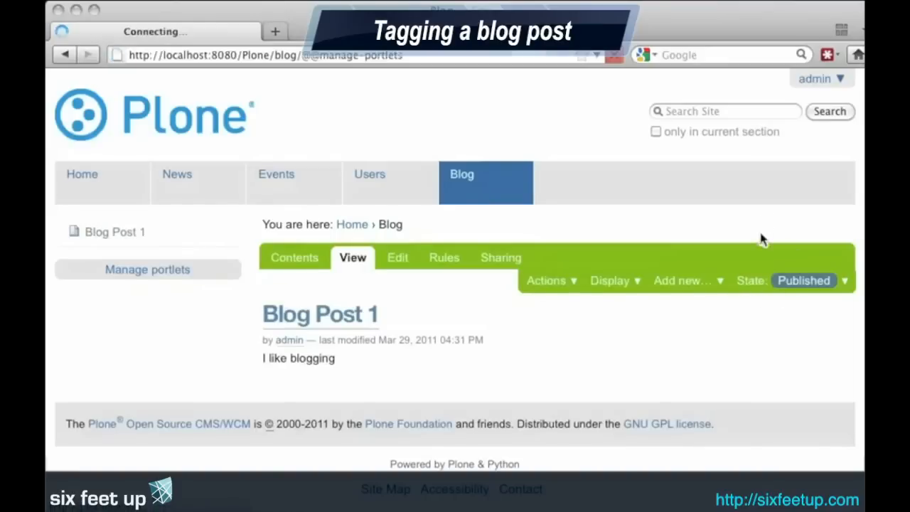
Step: Set the Blog folder's Parent portlets to Block and save the settings
{"action": "left_click", "coordinate": [147, 270]}
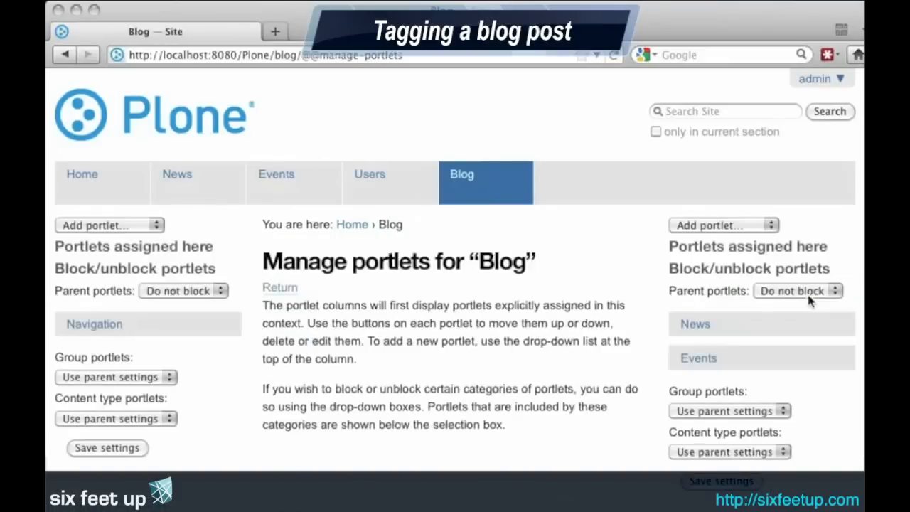
{"action": "mouse_move", "coordinate": [754, 480]}
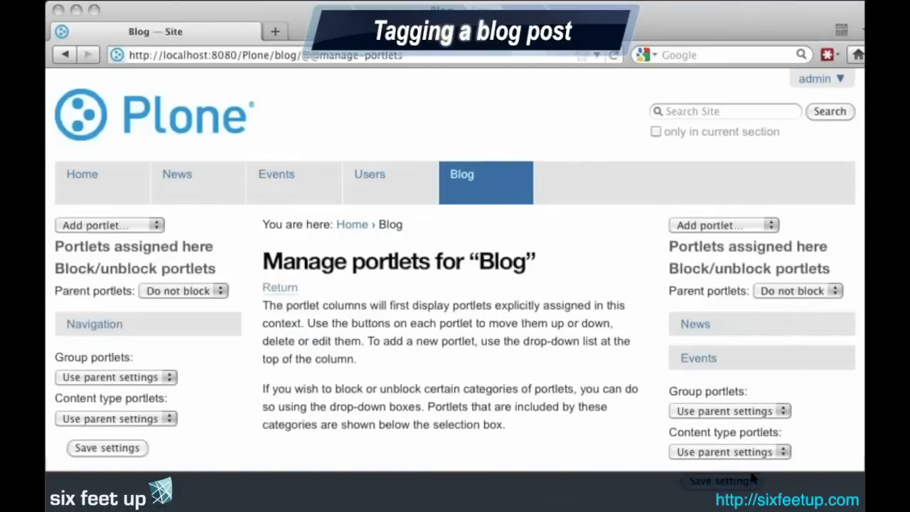
{"action": "left_click", "coordinate": [798, 290]}
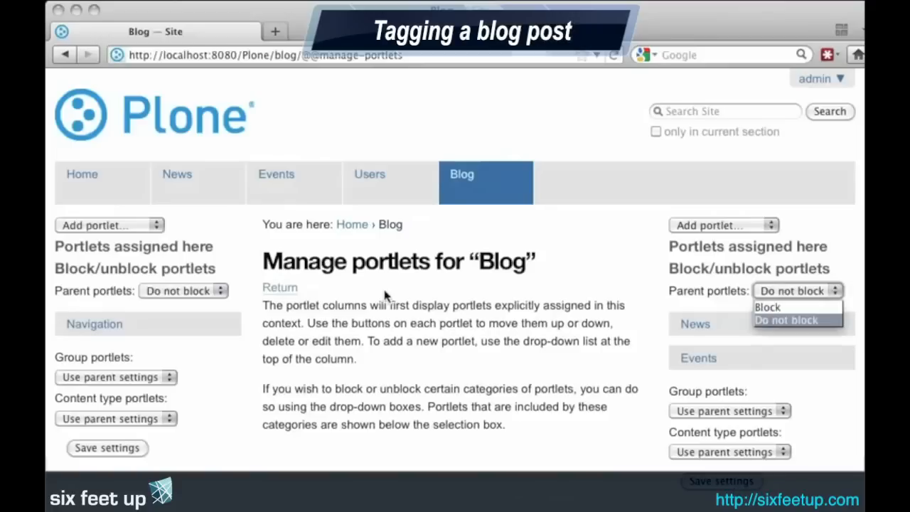
{"action": "left_click", "coordinate": [767, 307]}
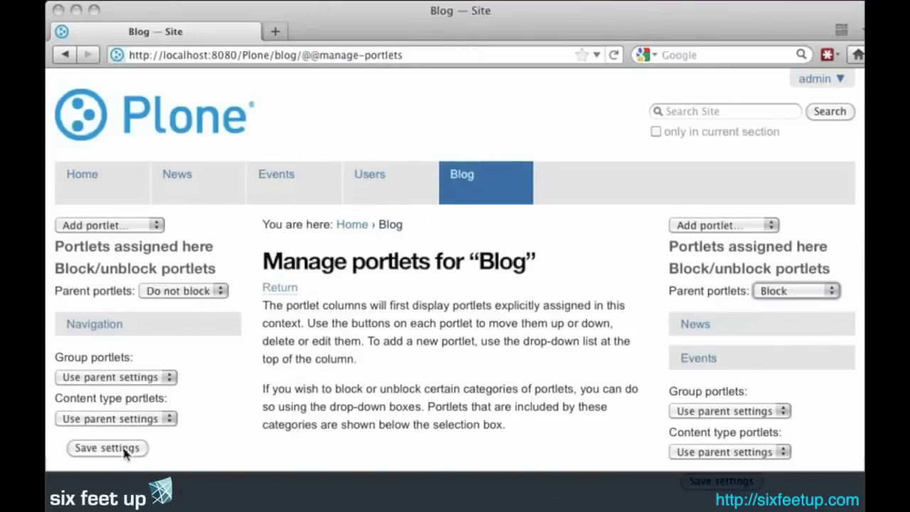
{"action": "left_click", "coordinate": [183, 290]}
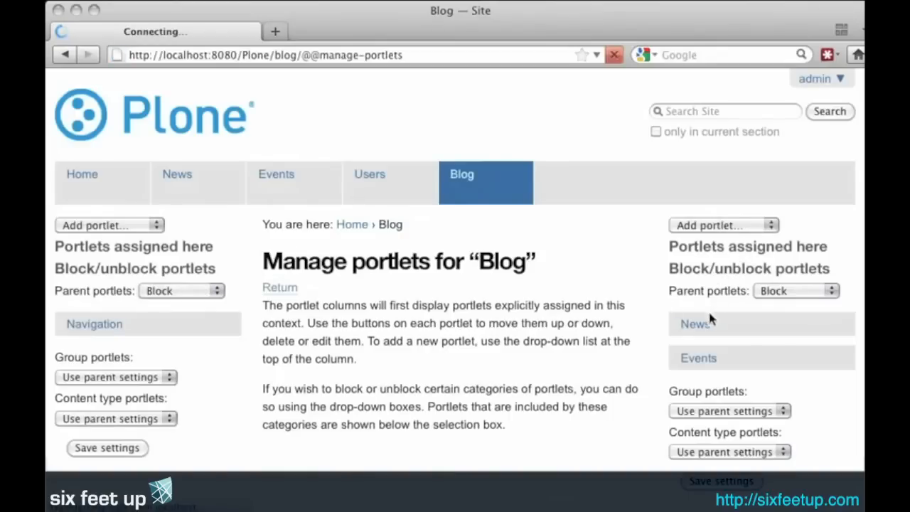
{"action": "left_click", "coordinate": [723, 225]}
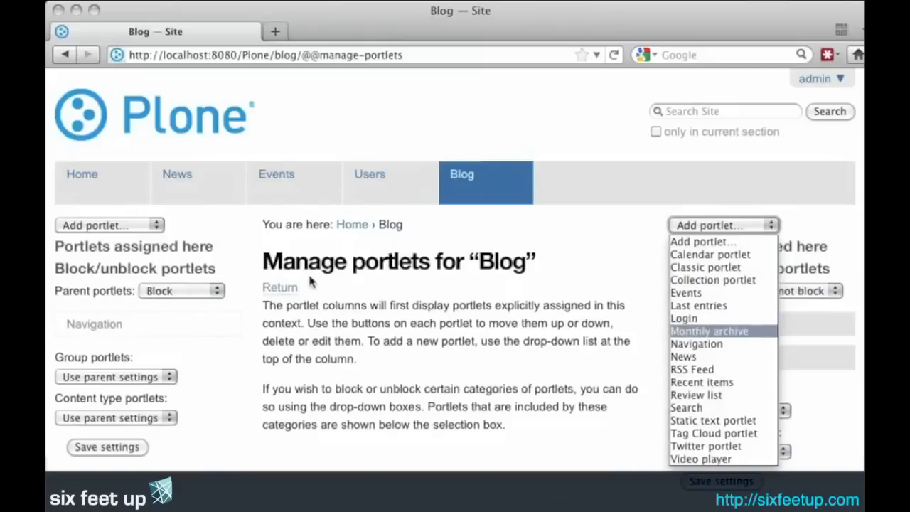
Step: Add Tag Cloud, Monthly archive and Last entries portlets to the Blog's right column
{"action": "left_click", "coordinate": [714, 433]}
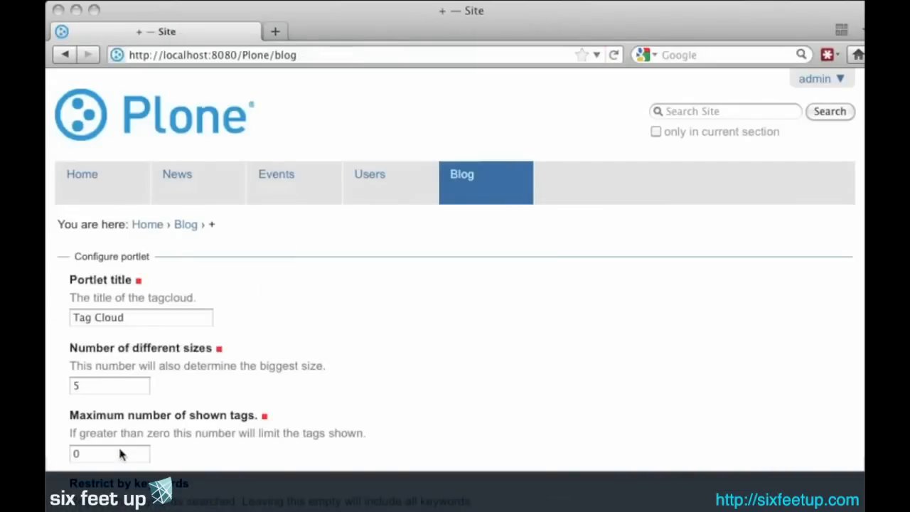
{"action": "scroll", "scroll_direction": "down", "scroll_amount": 3}
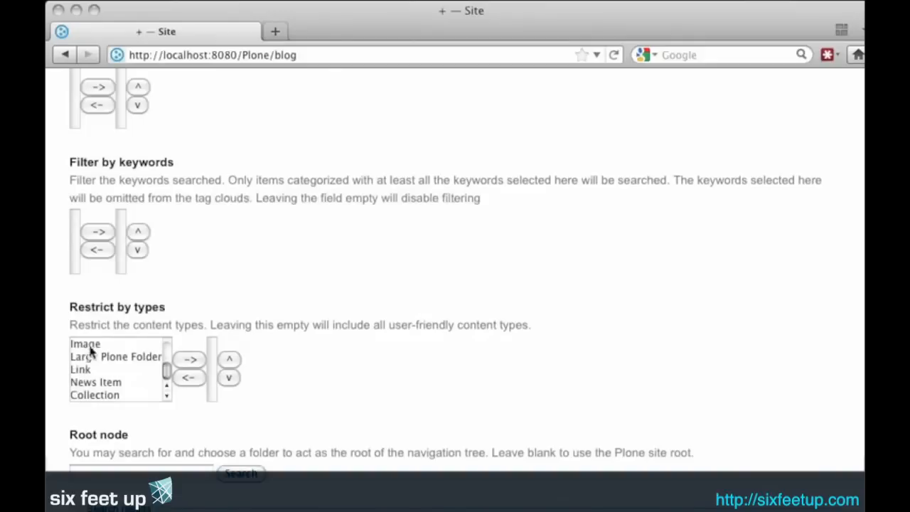
{"action": "scroll", "scroll_direction": "down", "scroll_amount": 3}
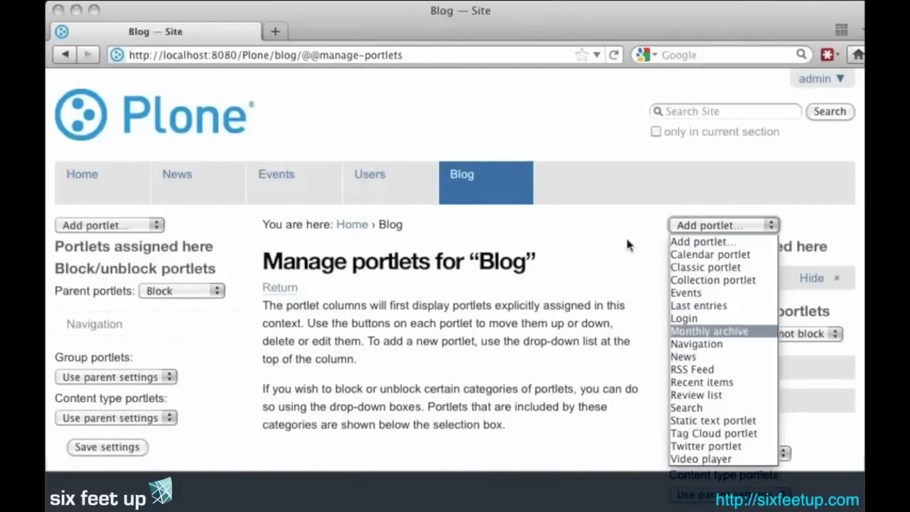
{"action": "left_click", "coordinate": [710, 331]}
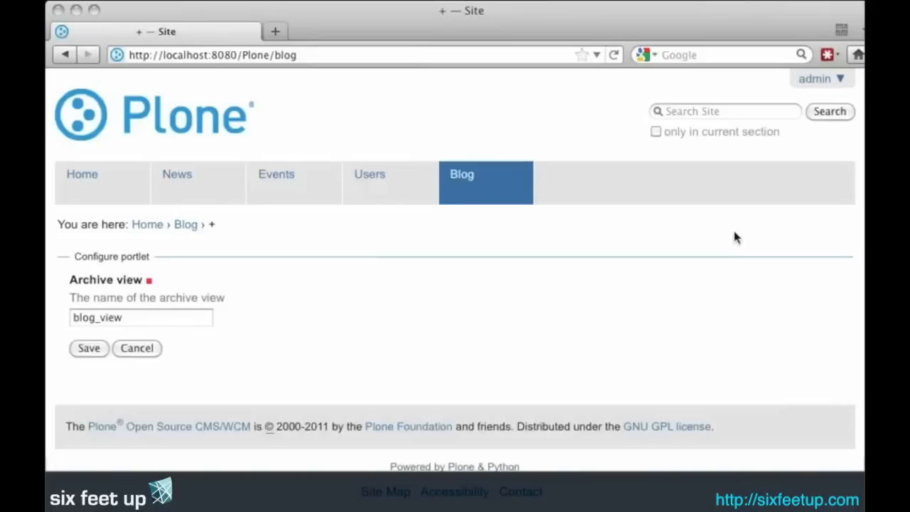
{"action": "left_click", "coordinate": [88, 349]}
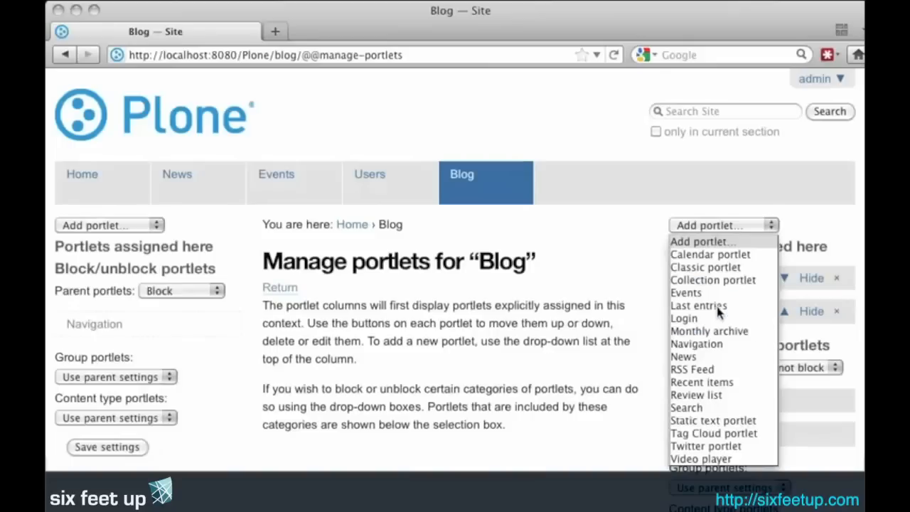
{"action": "mouse_move", "coordinate": [702, 382]}
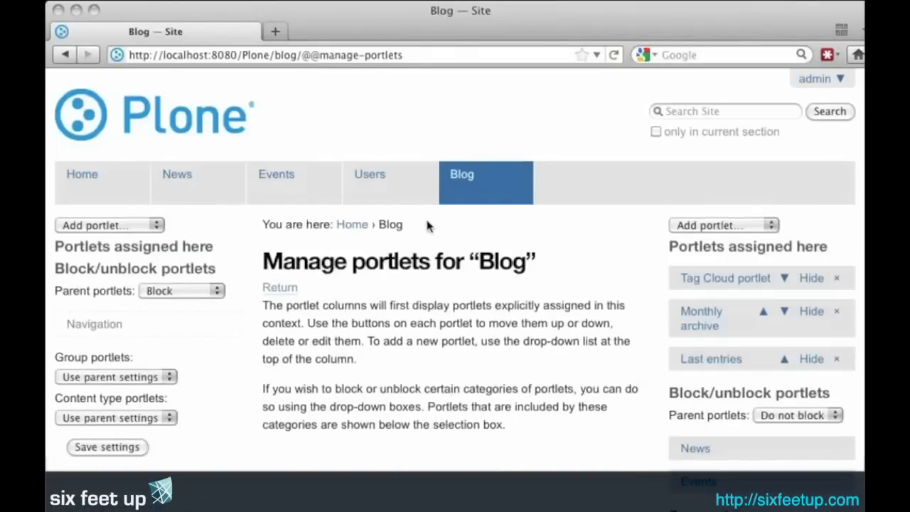
{"action": "left_click", "coordinate": [796, 416]}
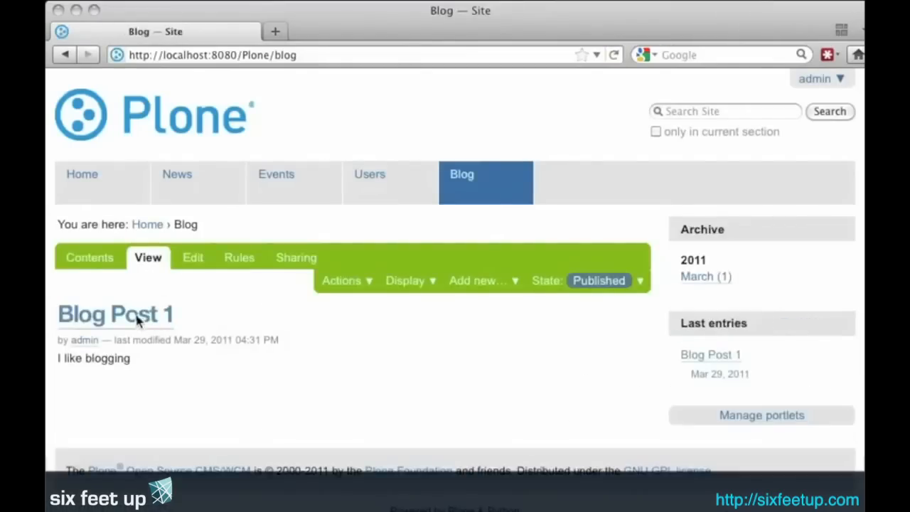
{"action": "mouse_move", "coordinate": [126, 265]}
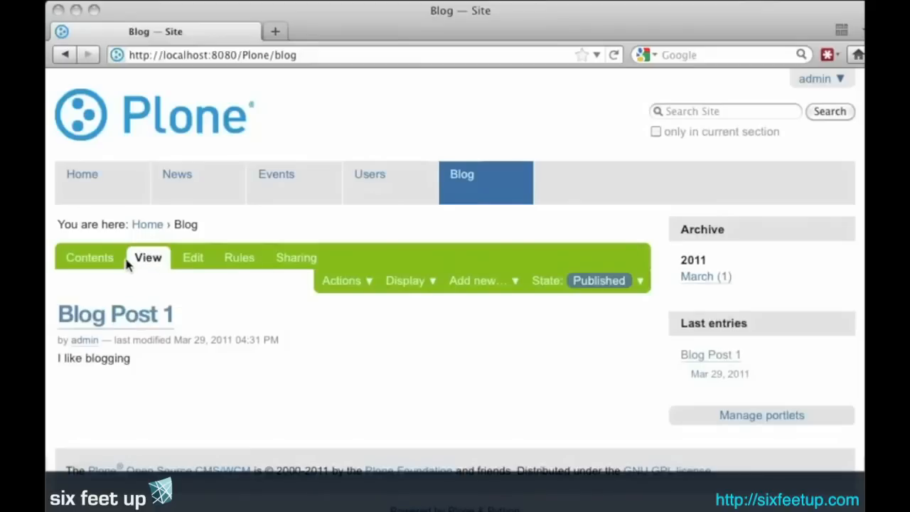
{"action": "mouse_move", "coordinate": [259, 311]}
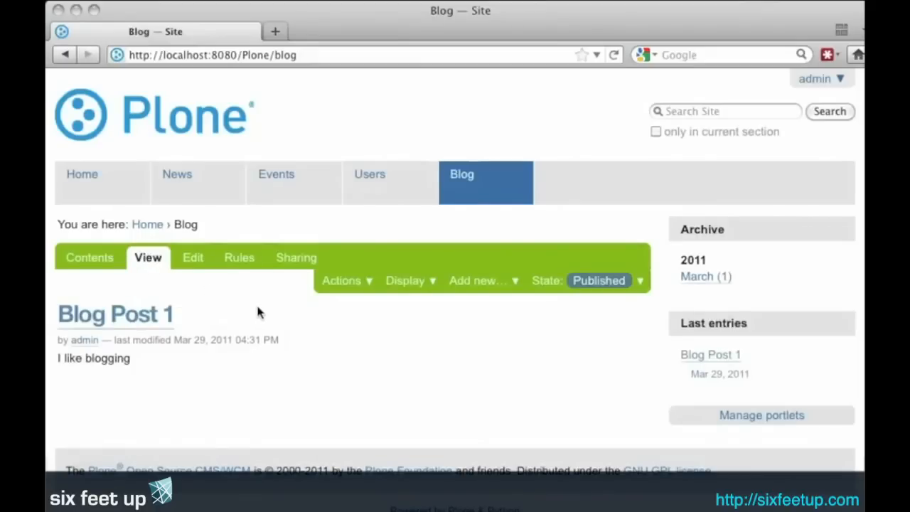
Step: Open Blog Post 1 and bring up its edit form
{"action": "left_click", "coordinate": [115, 314]}
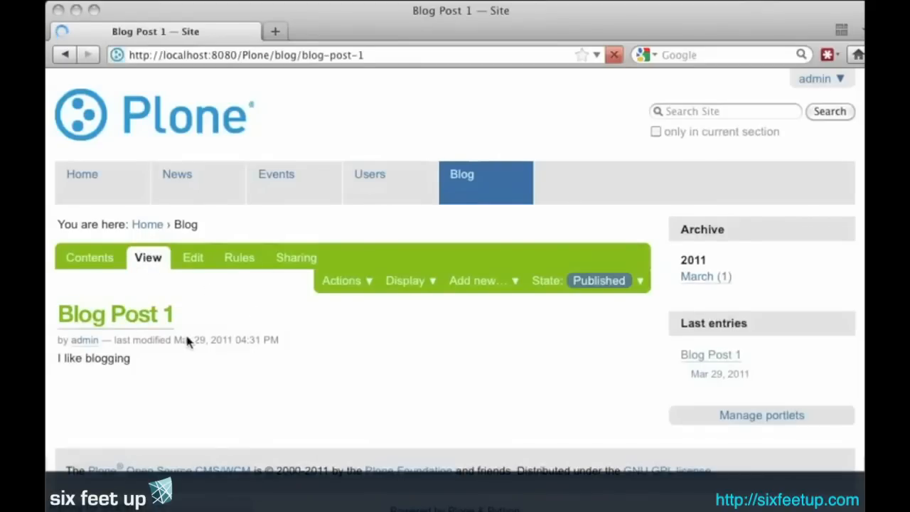
{"action": "left_click", "coordinate": [193, 257]}
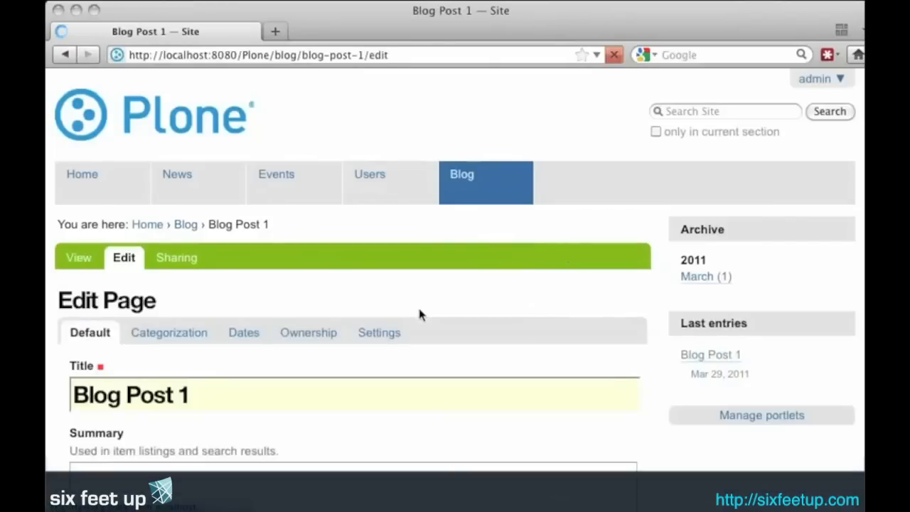
Step: Tag Blog Post 1 with 'blog' and 'plone', save, and return to Blog
{"action": "left_click", "coordinate": [169, 332]}
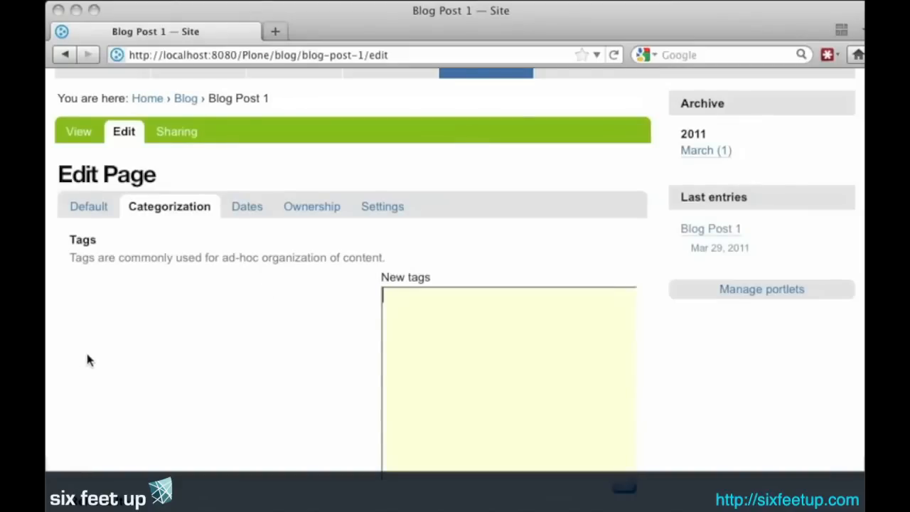
{"action": "type", "text": "blog"}
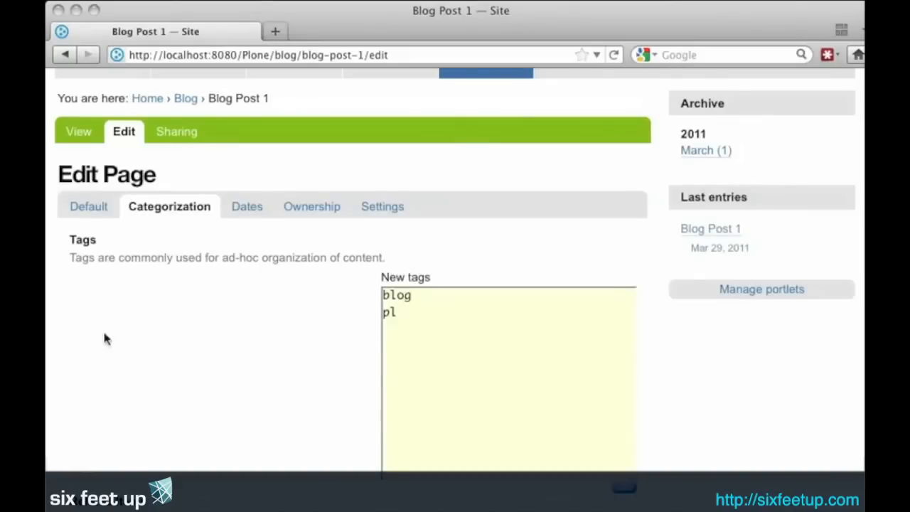
{"action": "scroll", "scroll_direction": "down", "scroll_amount": 3}
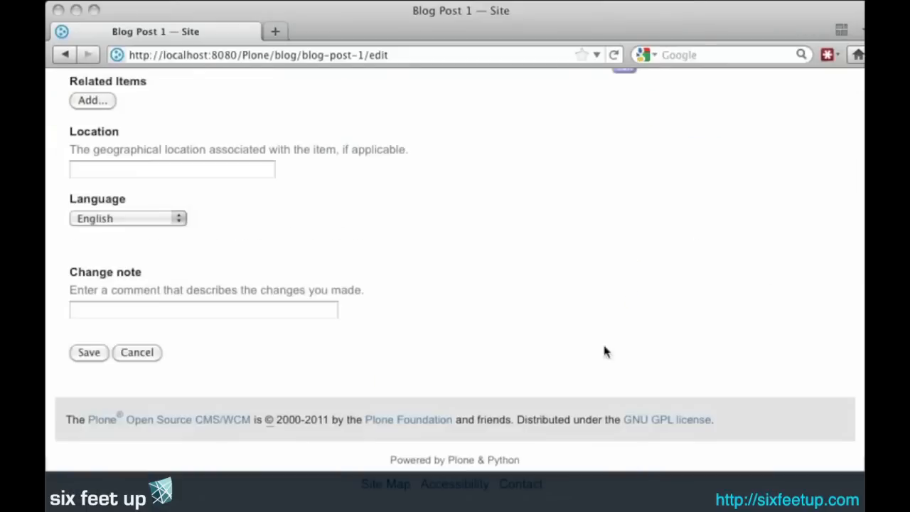
{"action": "left_click", "coordinate": [88, 352]}
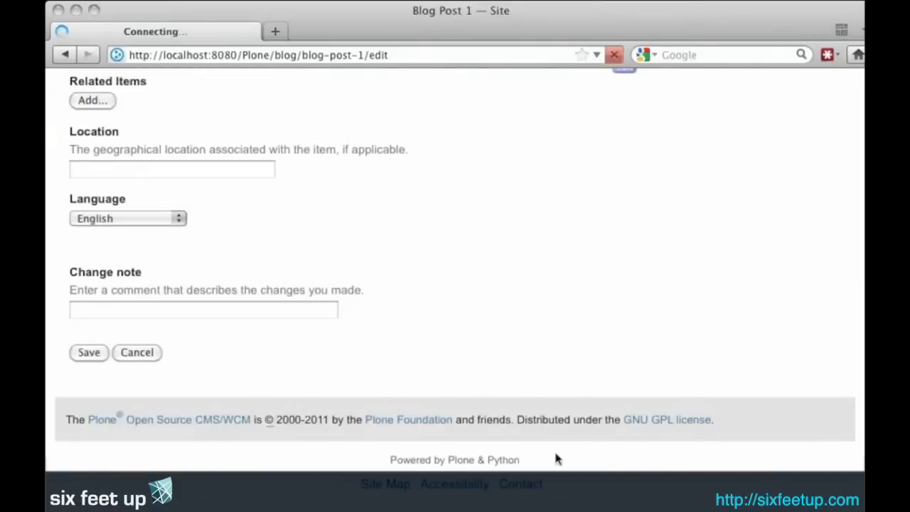
{"action": "left_click", "coordinate": [88, 352]}
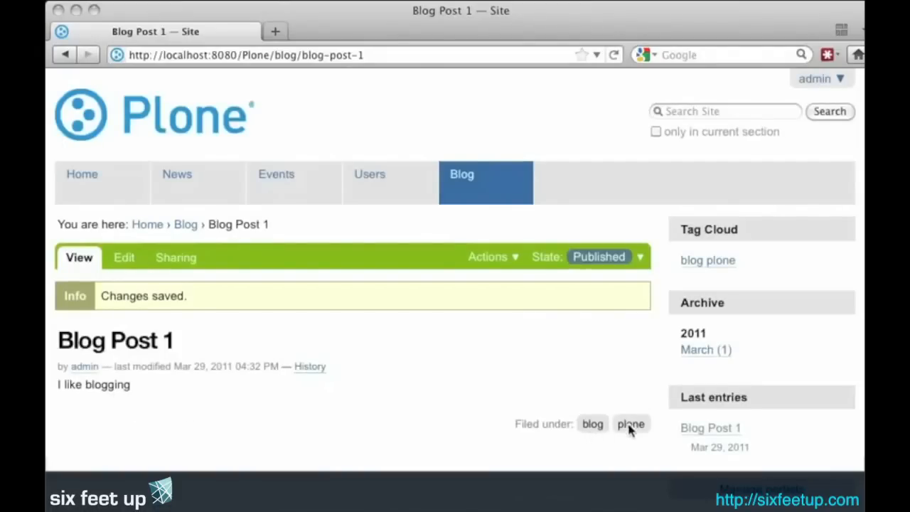
{"action": "mouse_move", "coordinate": [457, 196]}
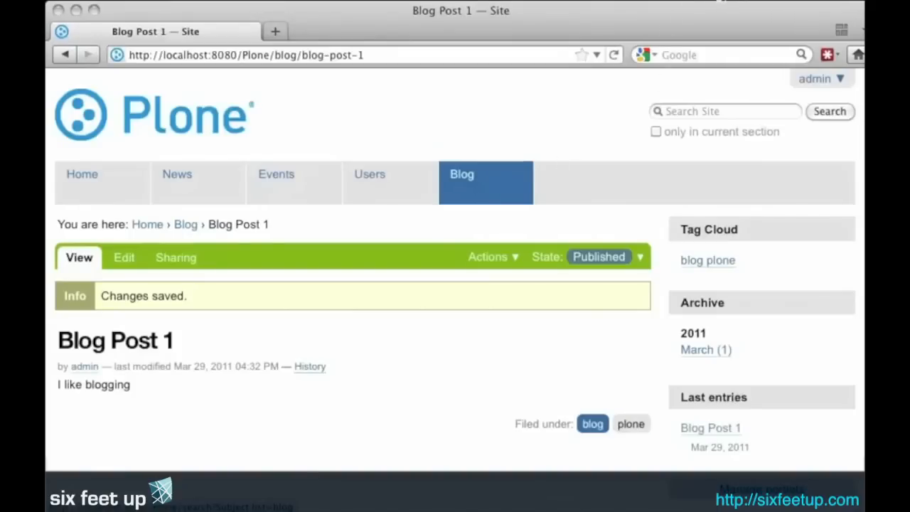
{"action": "left_click", "coordinate": [461, 174]}
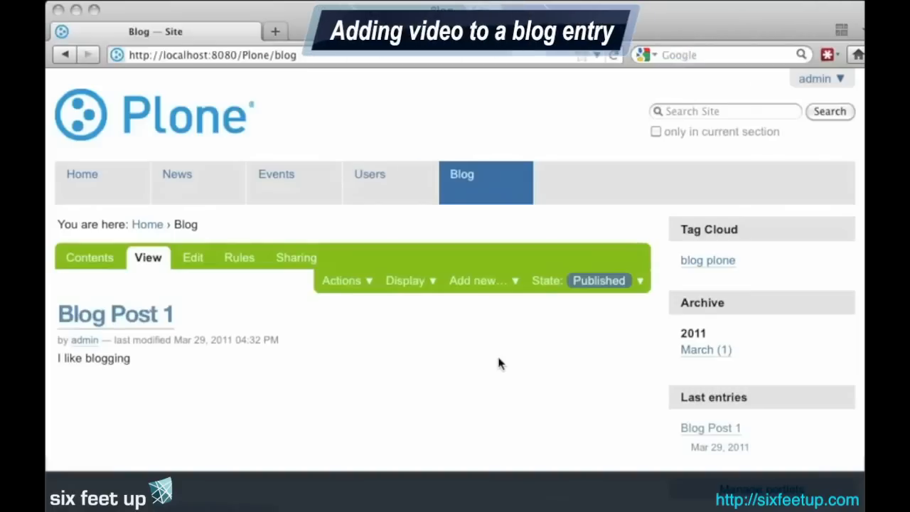
Step: Add a new File to the Blog with the title Demo Video
{"action": "left_click", "coordinate": [479, 280]}
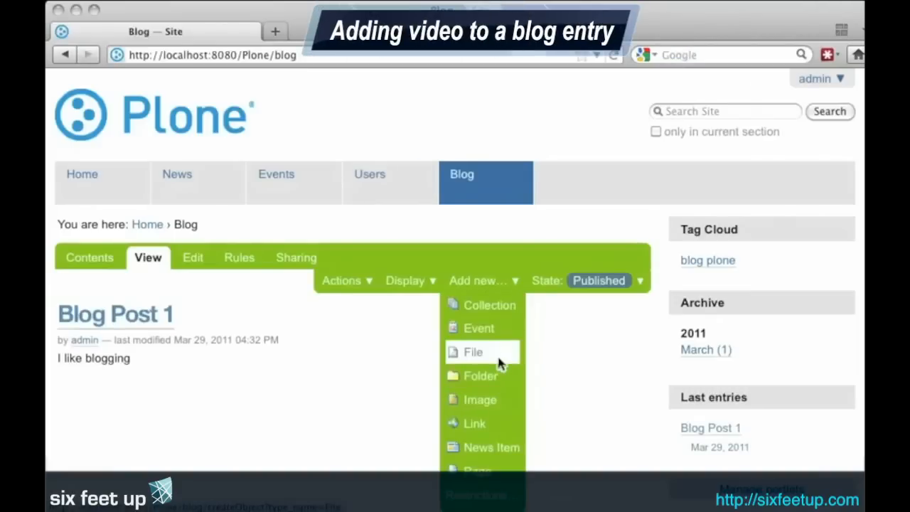
{"action": "left_click", "coordinate": [473, 351]}
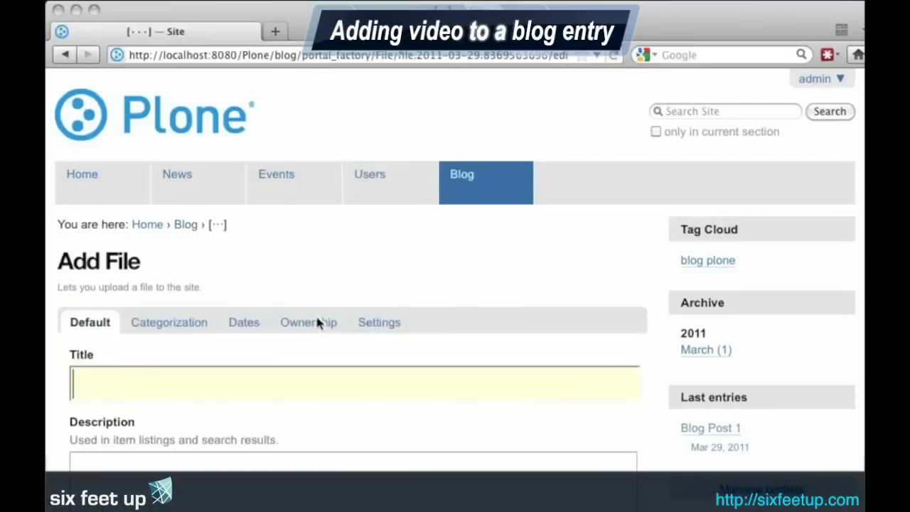
{"action": "type", "text": "Demo Video"}
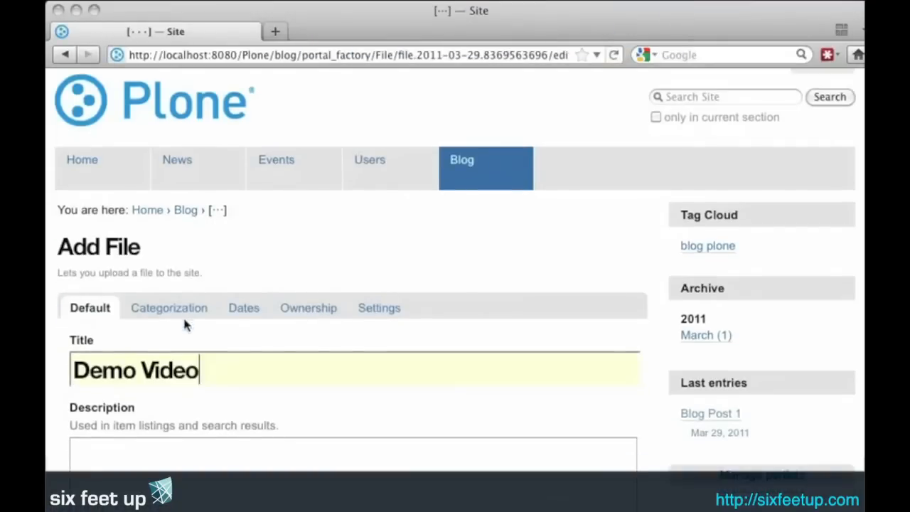
Step: Choose the .mov clip from the movies folder as the file to upload
{"action": "scroll", "scroll_direction": "down", "scroll_amount": 3}
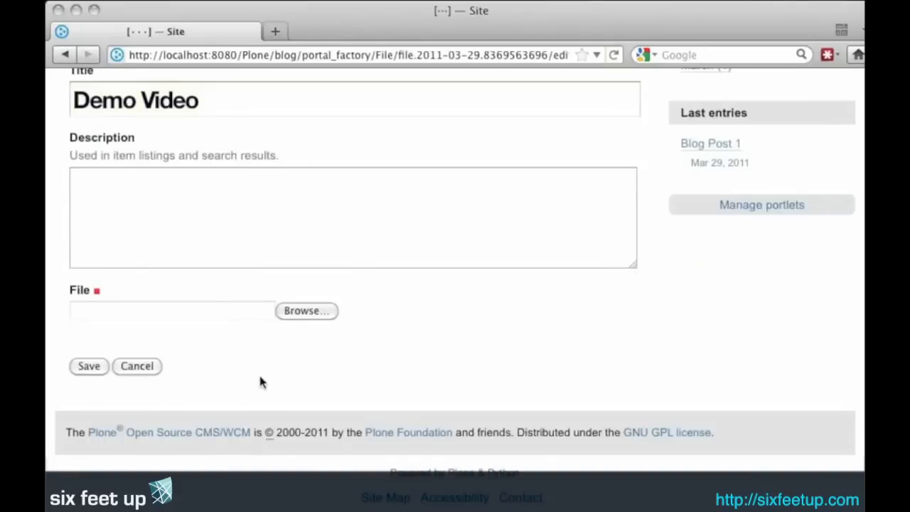
{"action": "left_click", "coordinate": [306, 310]}
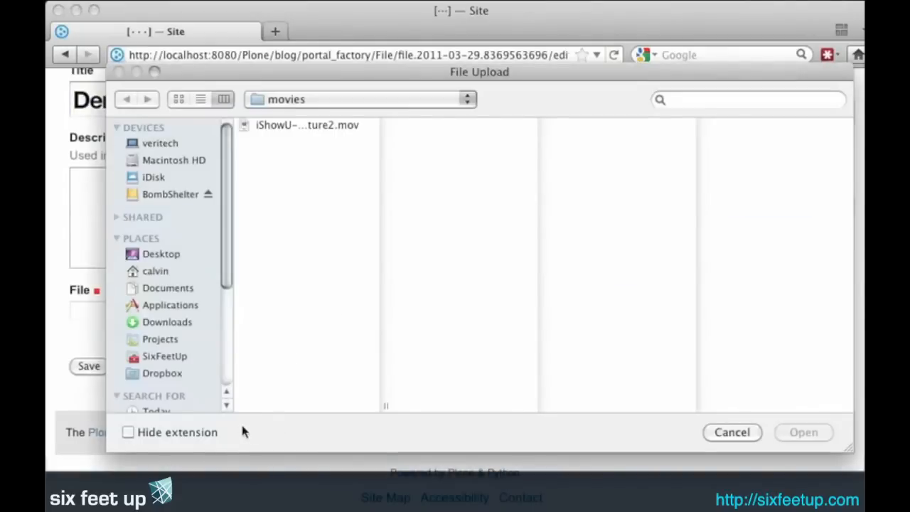
{"action": "left_click", "coordinate": [803, 432]}
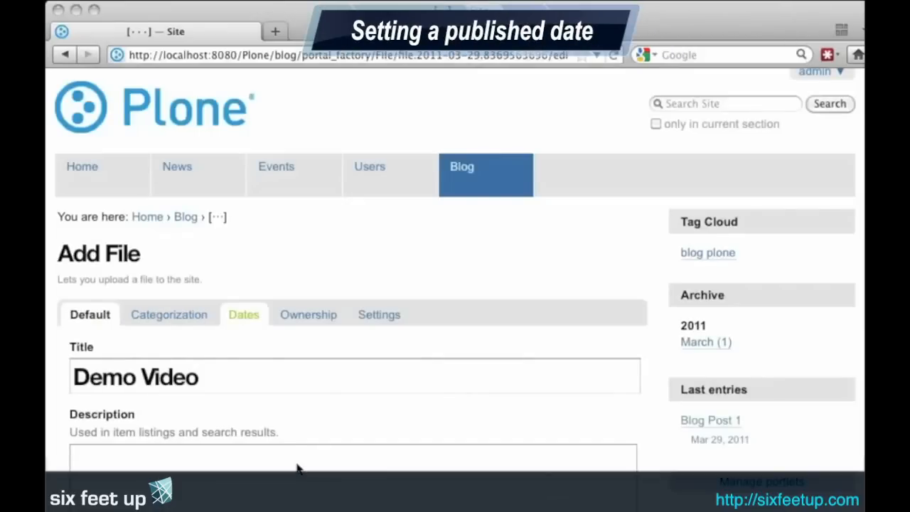
Step: Set the Demo Video publishing time to 04:45 PM
{"action": "left_click", "coordinate": [243, 314]}
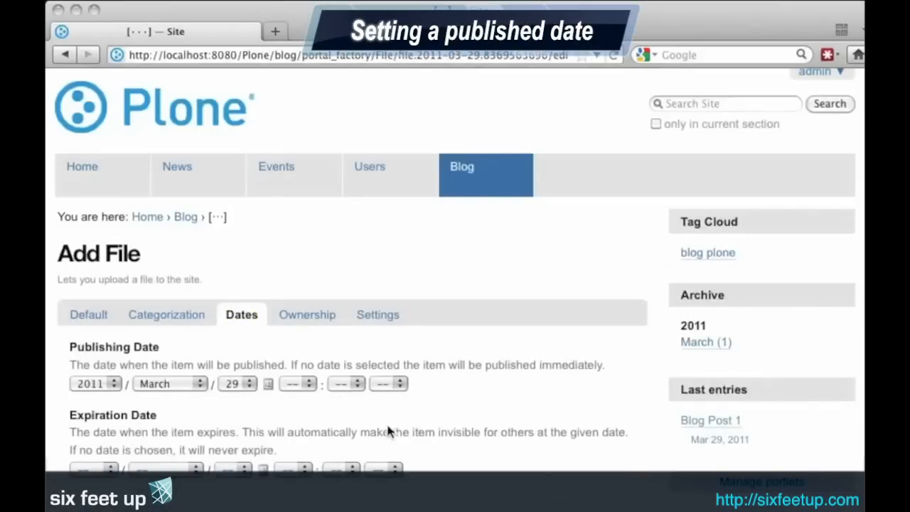
{"action": "left_click", "coordinate": [297, 384]}
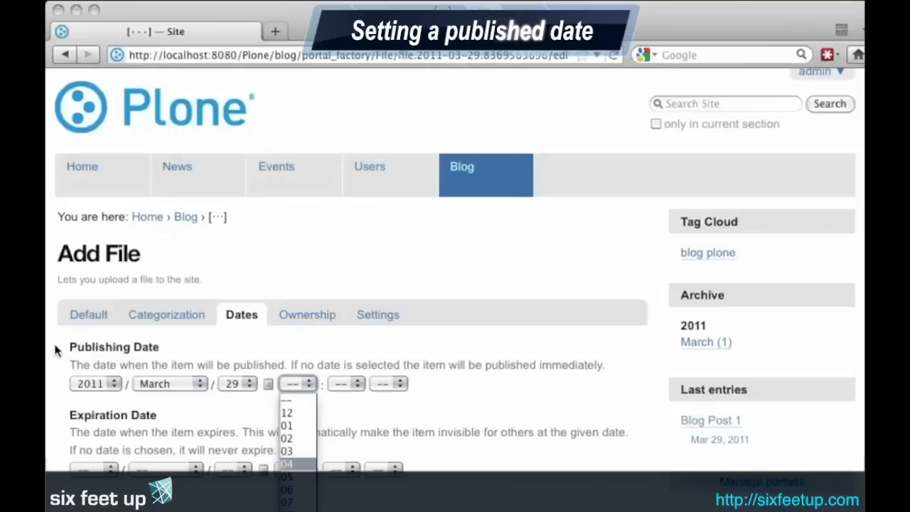
{"action": "left_click", "coordinate": [286, 463]}
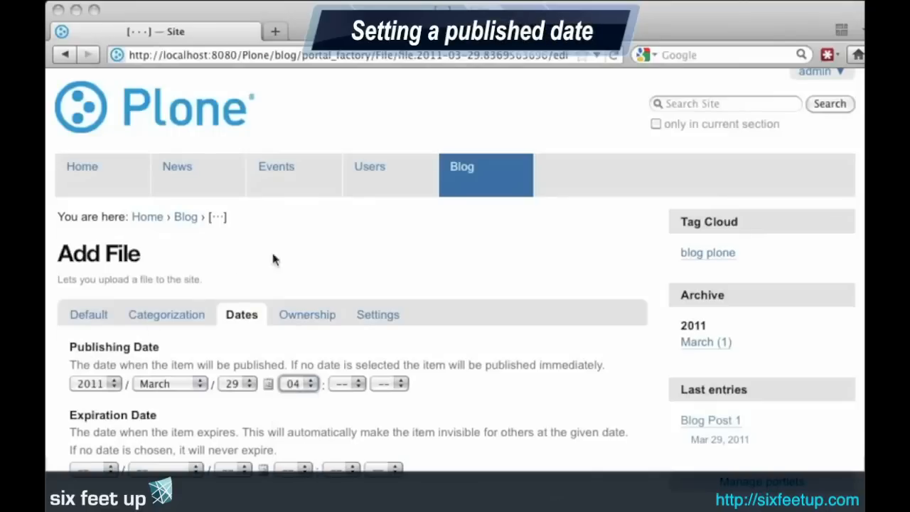
{"action": "left_click", "coordinate": [348, 384]}
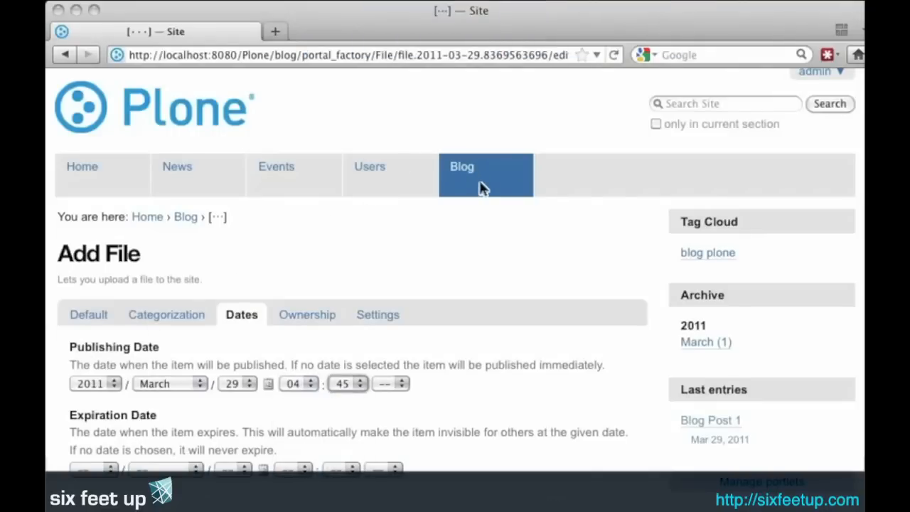
{"action": "left_click", "coordinate": [391, 384]}
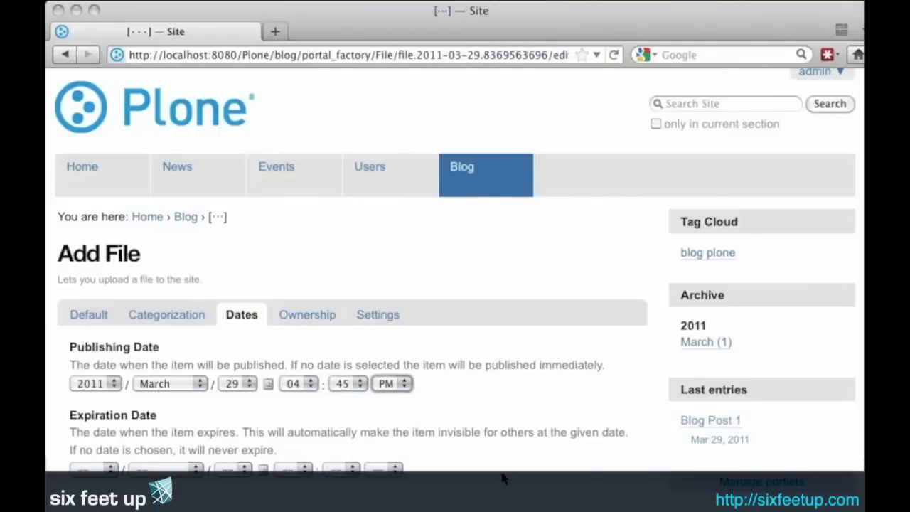
Step: Save Demo Video and go back to the Blog listing
{"action": "scroll", "scroll_direction": "down", "scroll_amount": 3}
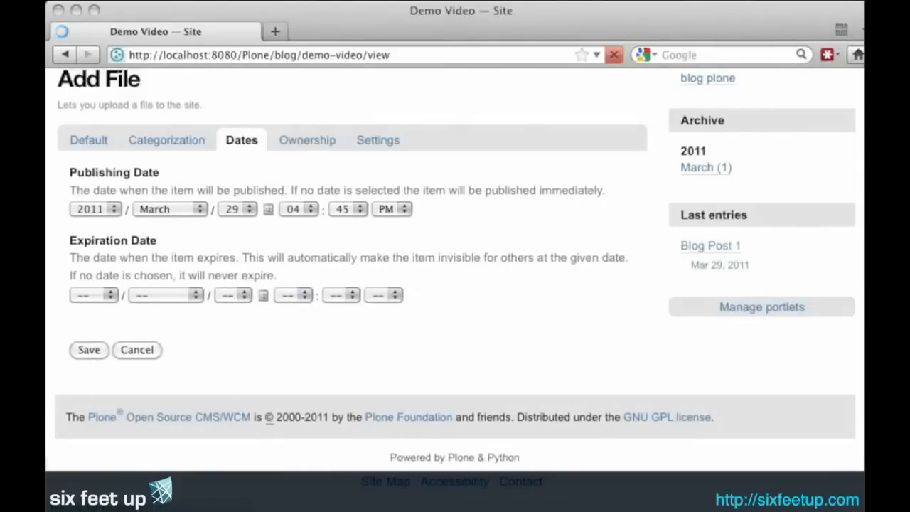
{"action": "left_click", "coordinate": [88, 349]}
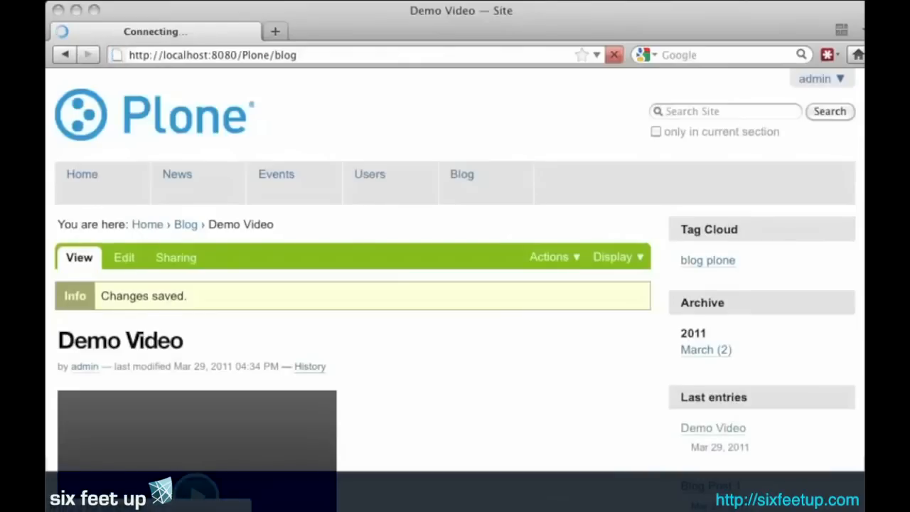
{"action": "left_click", "coordinate": [461, 173]}
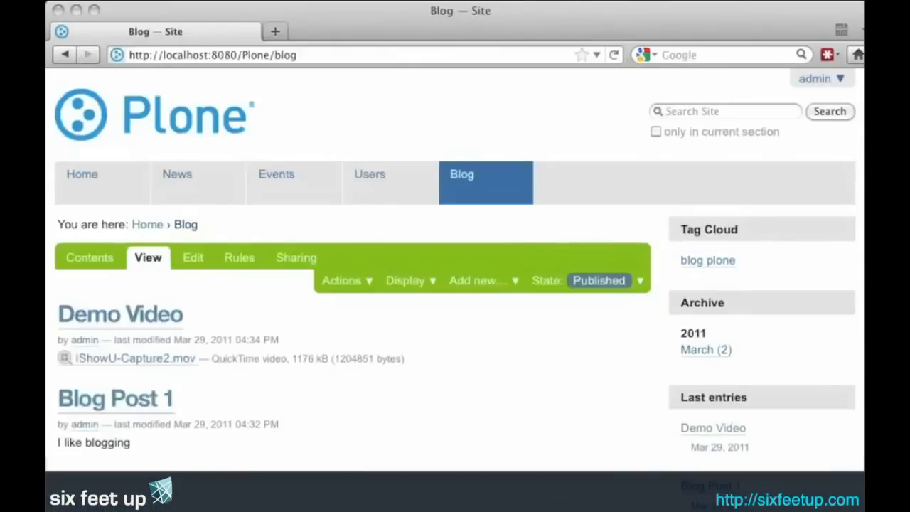